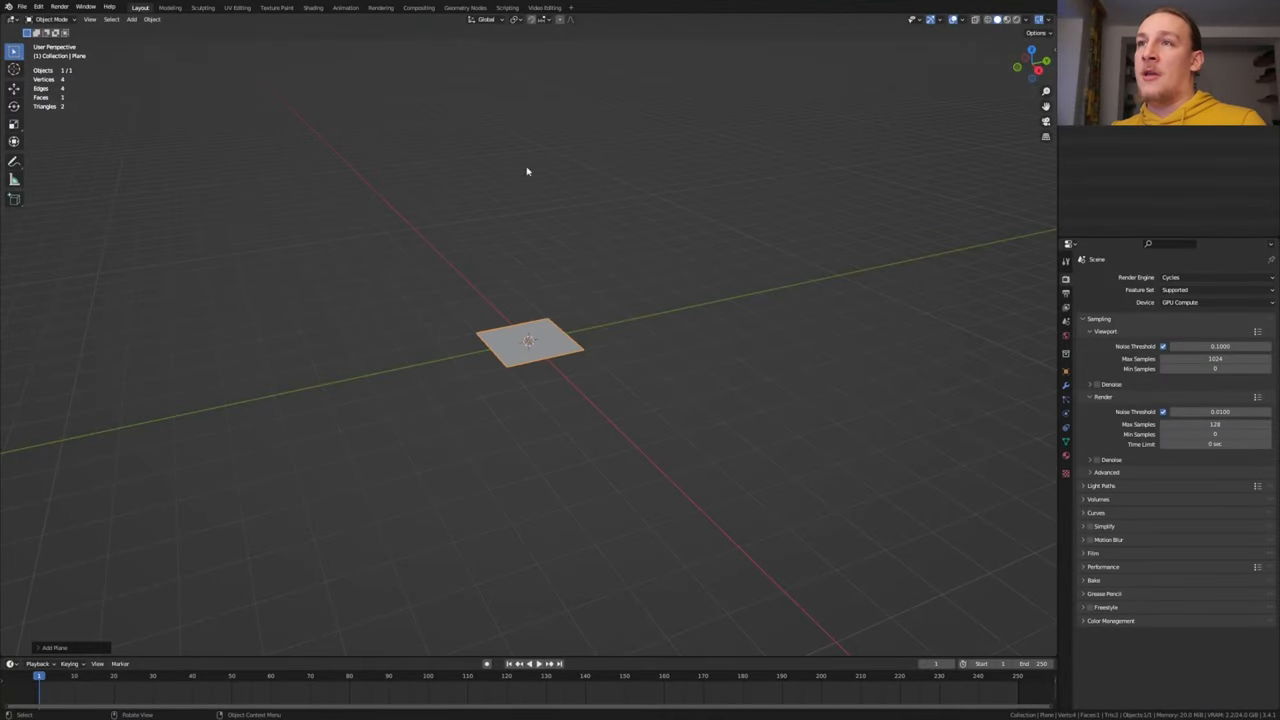
Build a Grid, Transform and individual Extrude Mesh node chain in the Geometry Nodes workspace
left_click(494, 7)
type("tra")
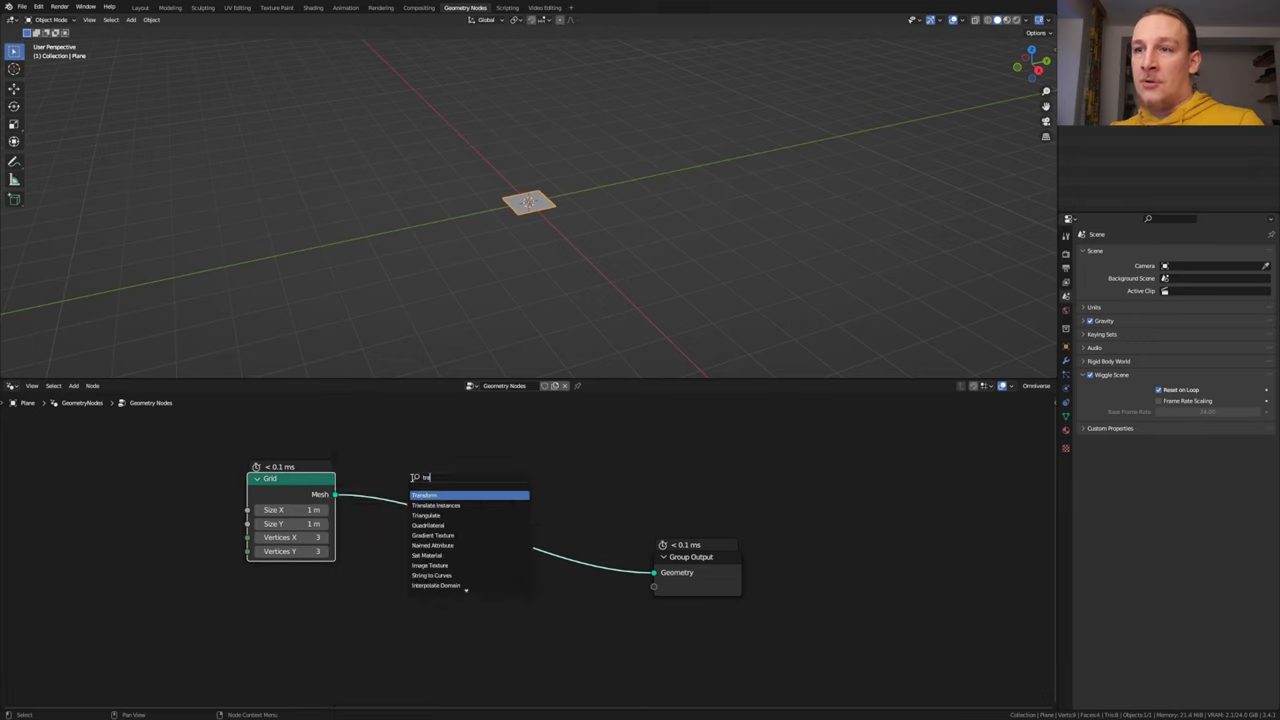
left_click(425, 495)
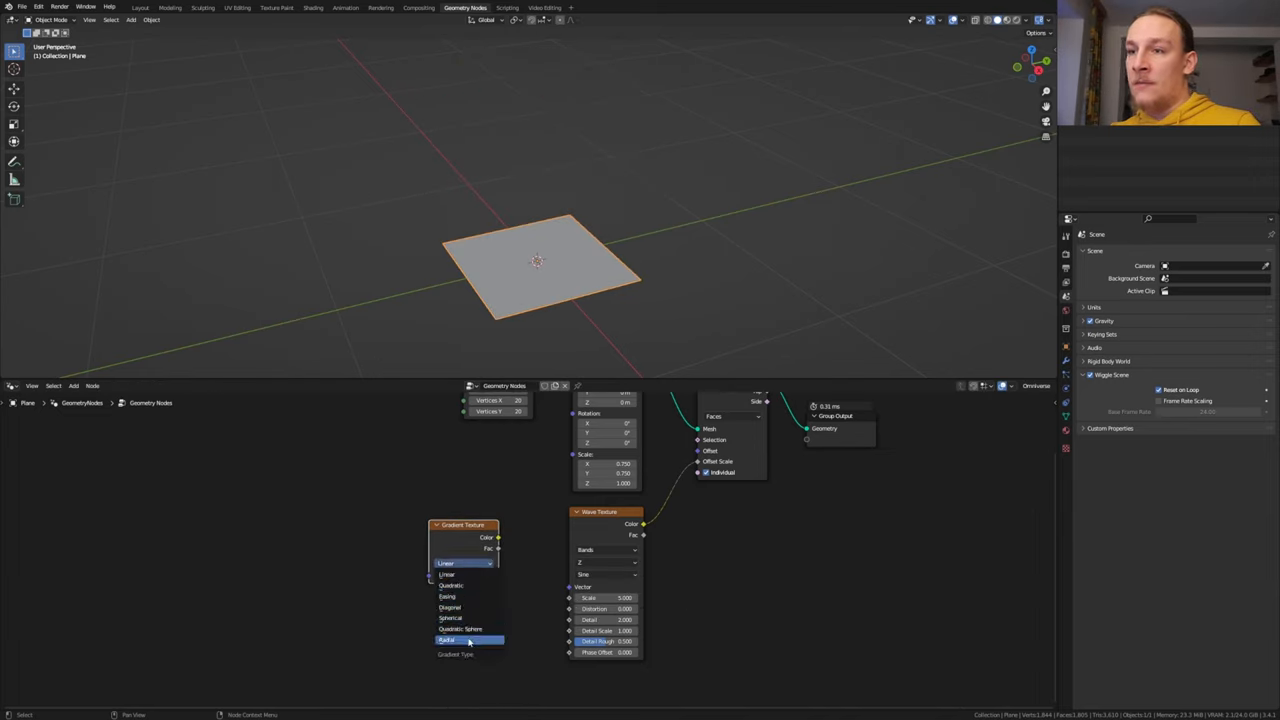
Make the gradient radial and feed it Position through a Z-axis Vector Rotate node
left_click(460, 640)
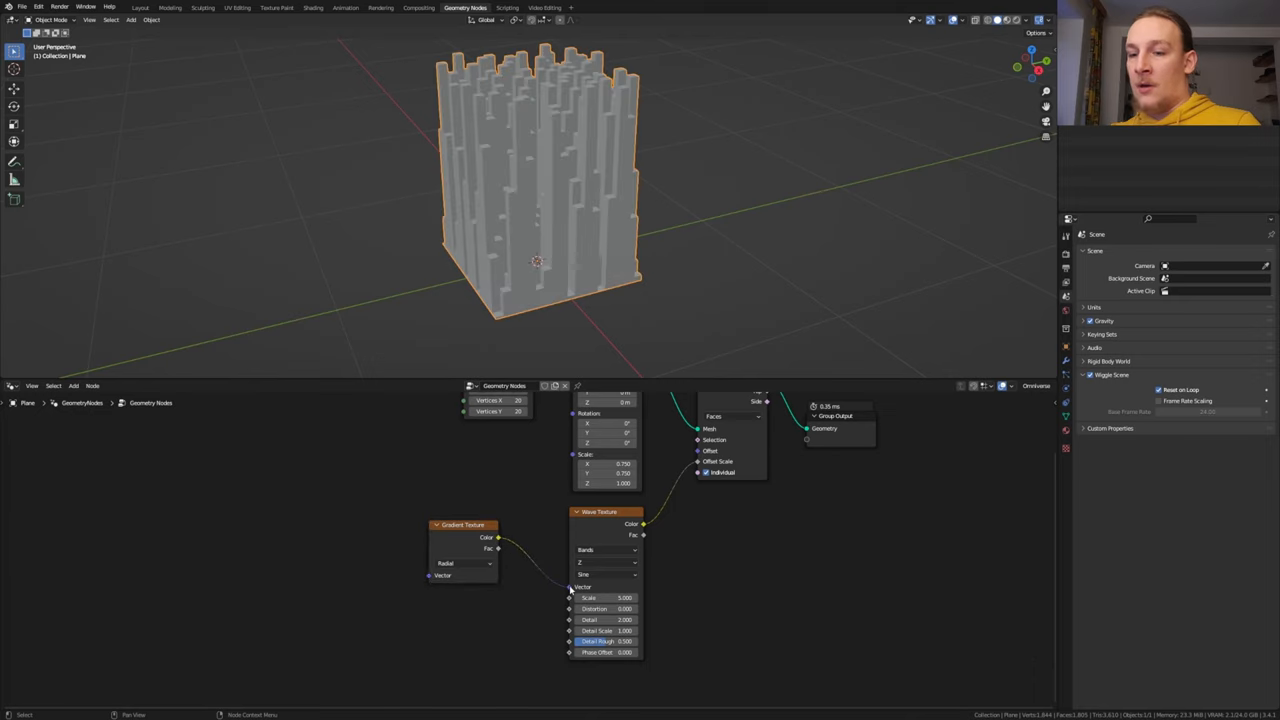
type("ro")
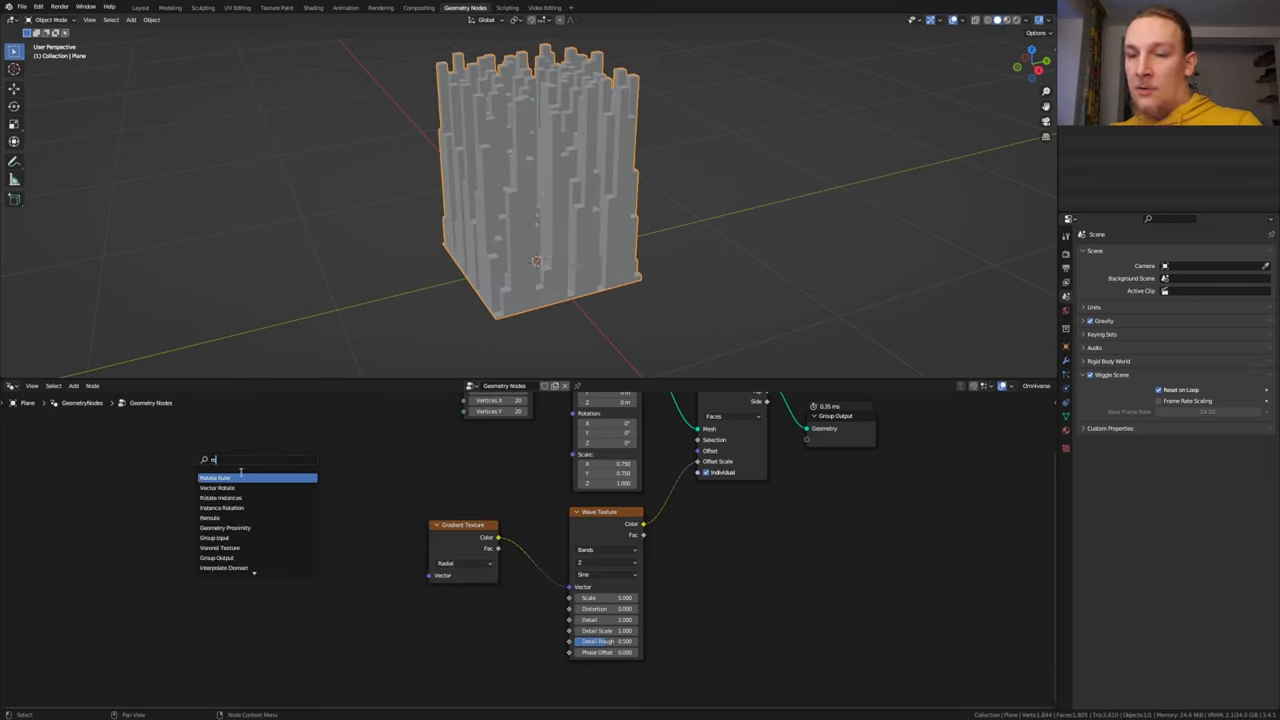
left_click(228, 486)
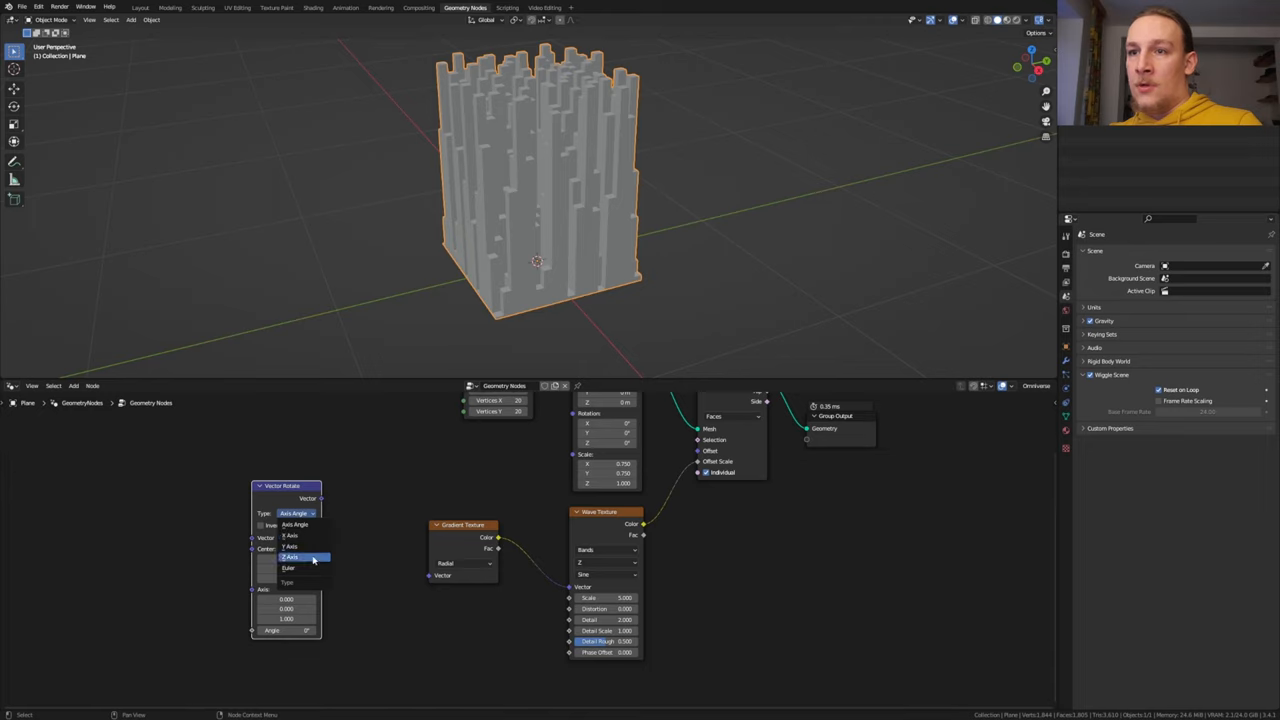
left_click(293, 557)
type("po")
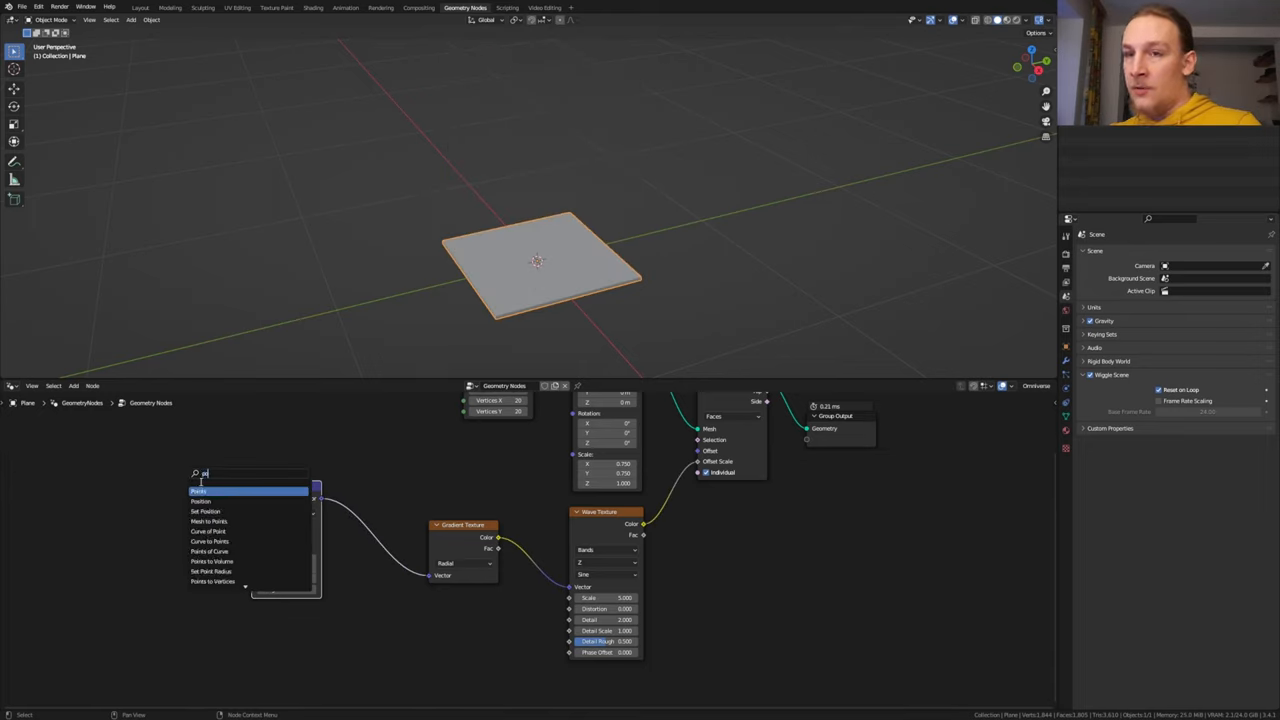
left_click(215, 500)
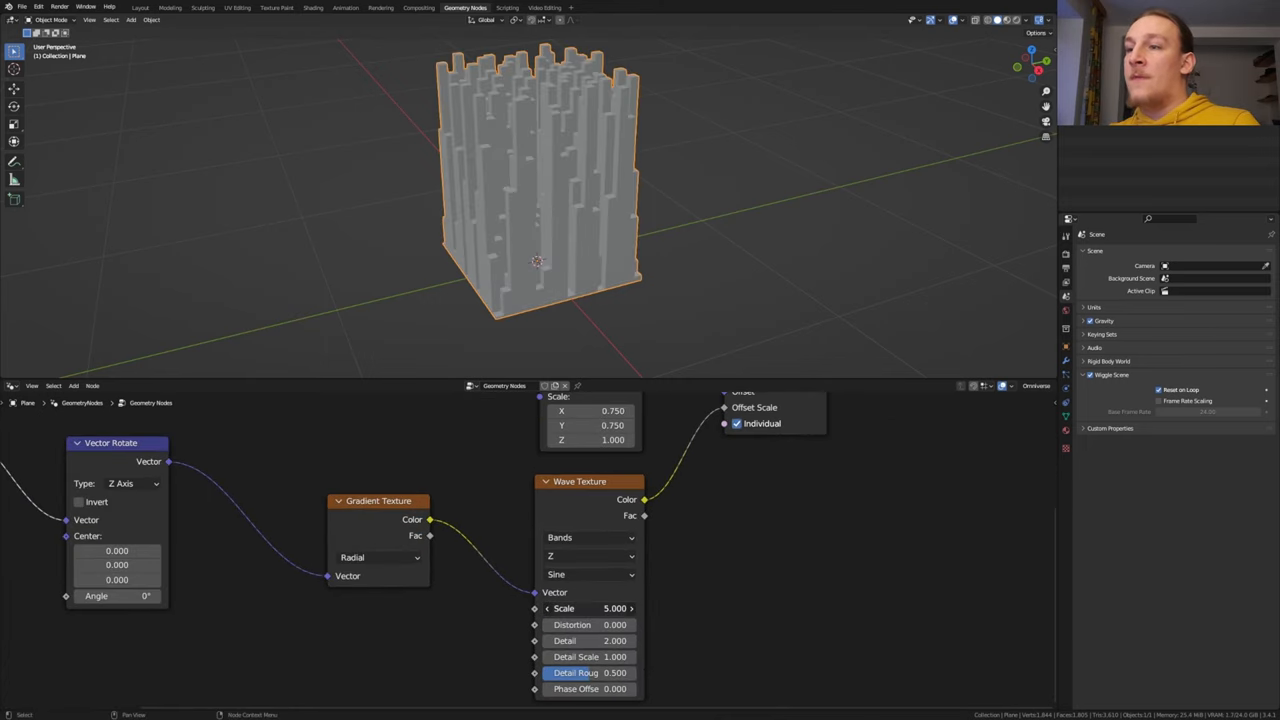
Lower the wave texture scale to 0.05 and keyframe the rotation angle at 0°
left_click_drag(614, 608, 614, 608)
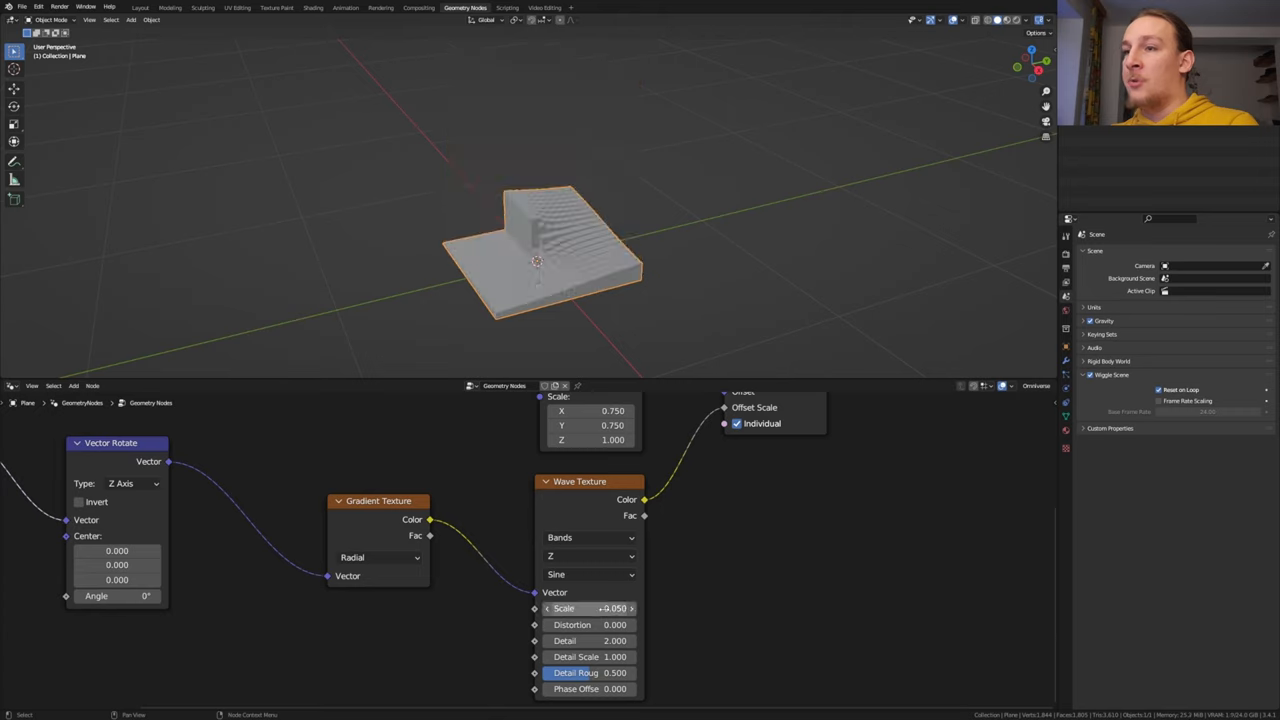
left_click_drag(110, 595, 155, 595)
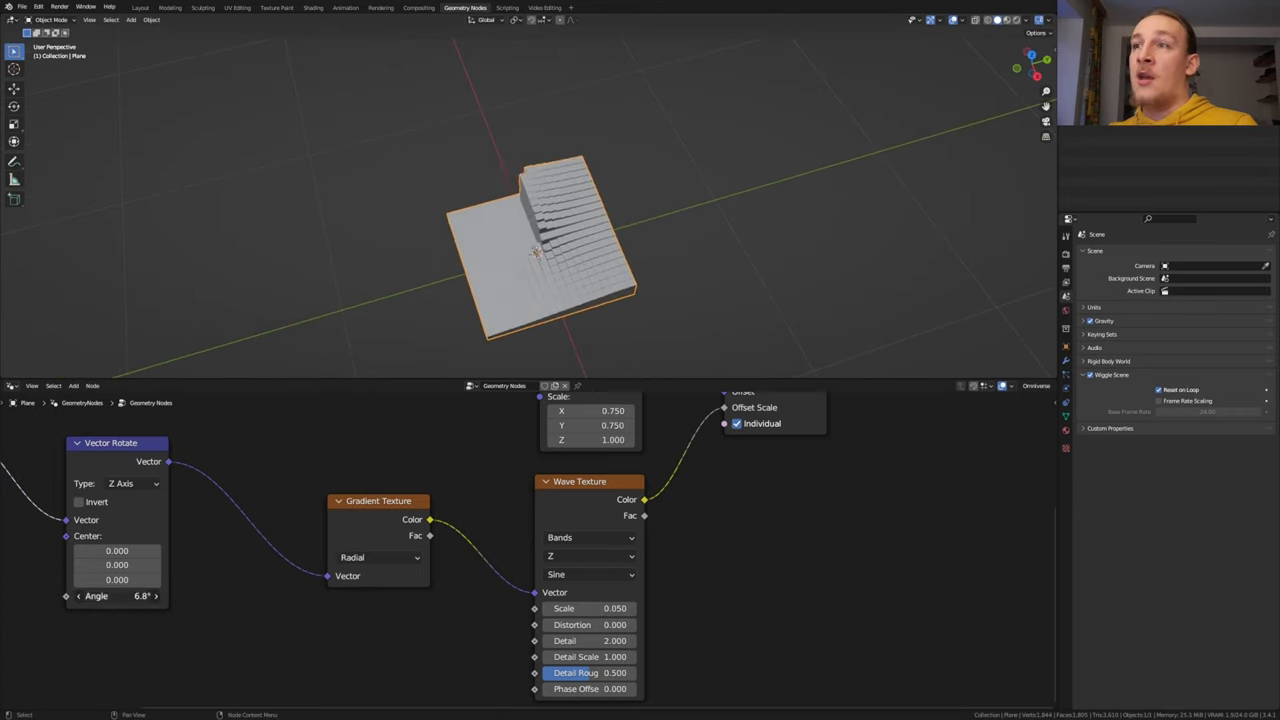
left_click(116, 596)
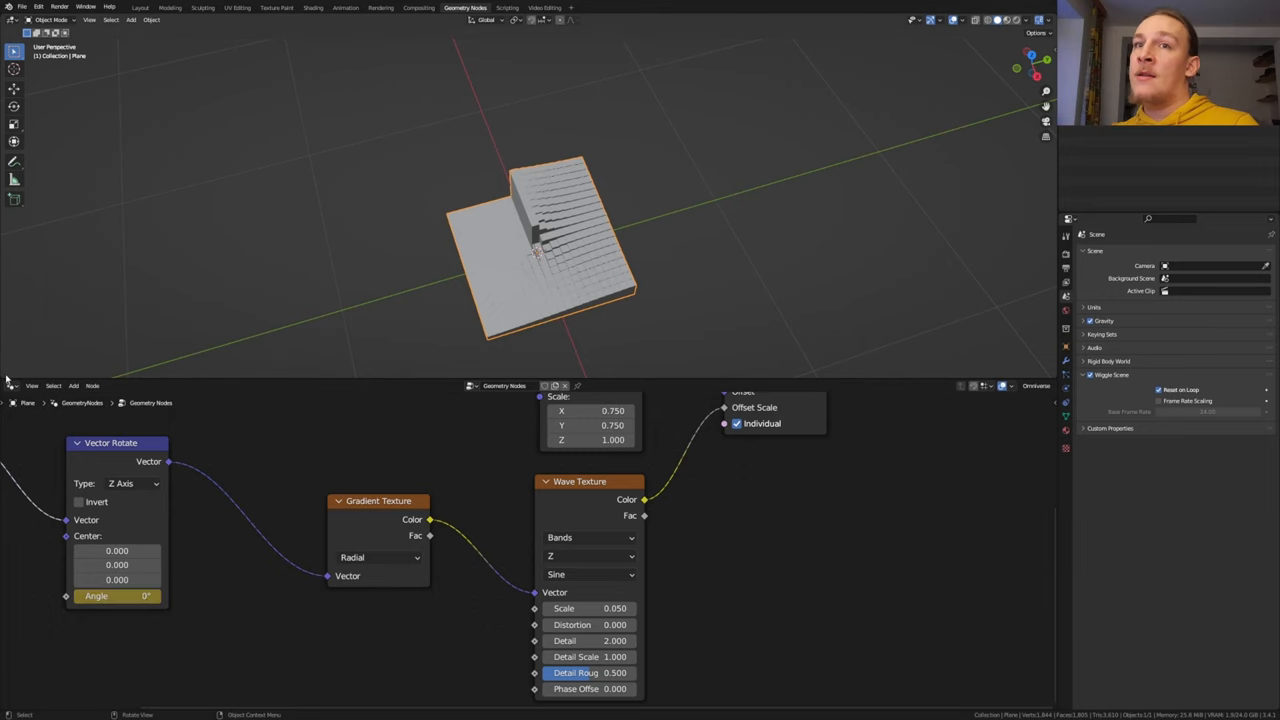
Keyframe the Vector Rotate angle at 360° on frame 101 from the Timeline
left_click(14, 251)
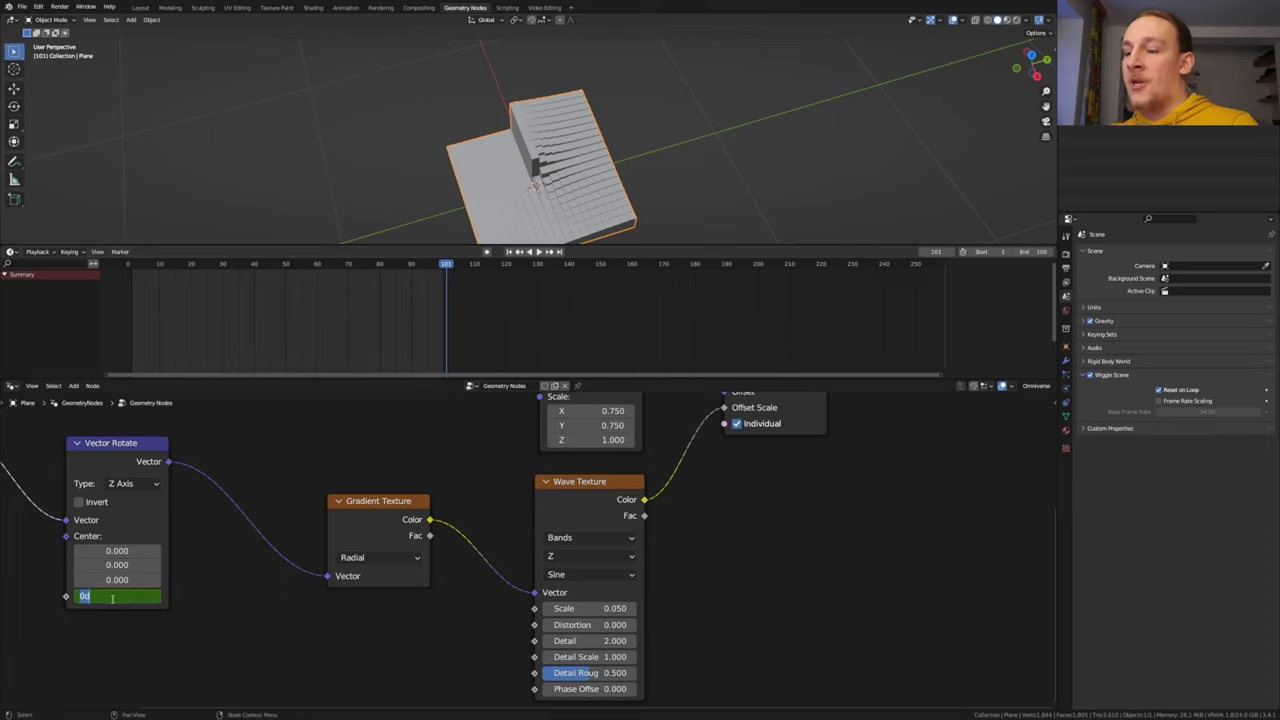
type("360")
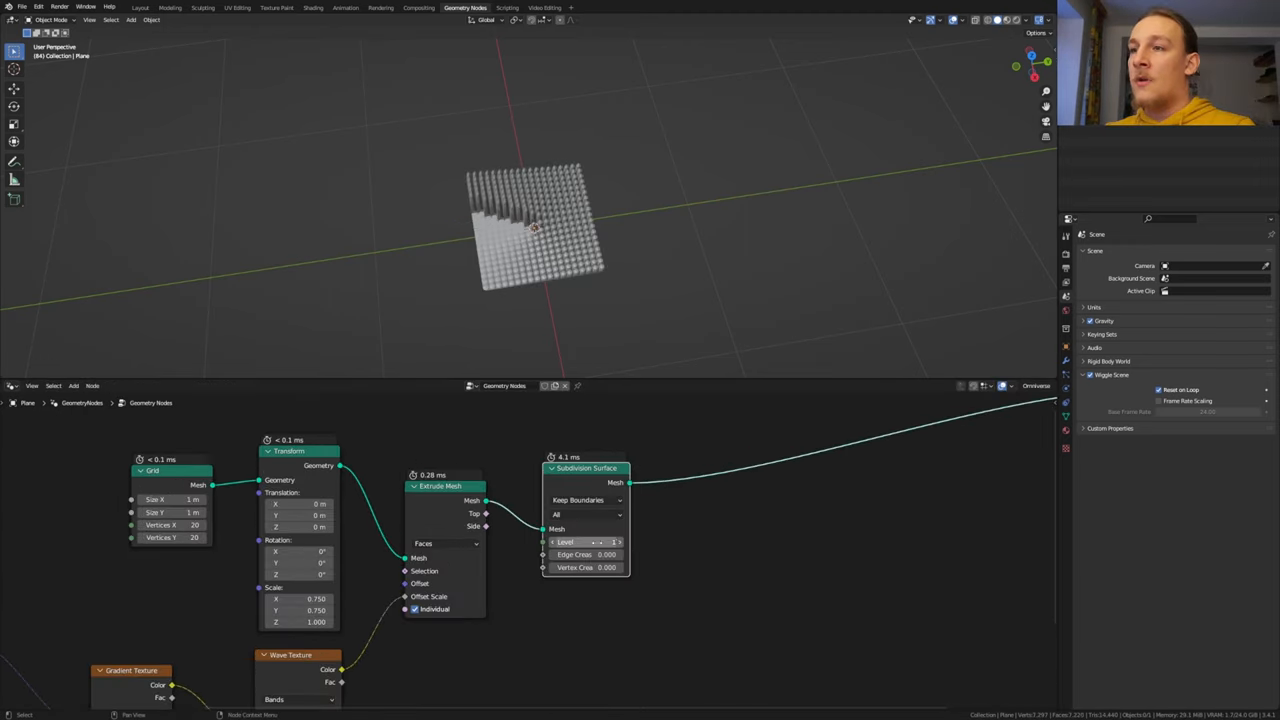
Add a Subdivision Surface node after Extrude Mesh and Set Shade Smooth before the output
left_click(585, 541)
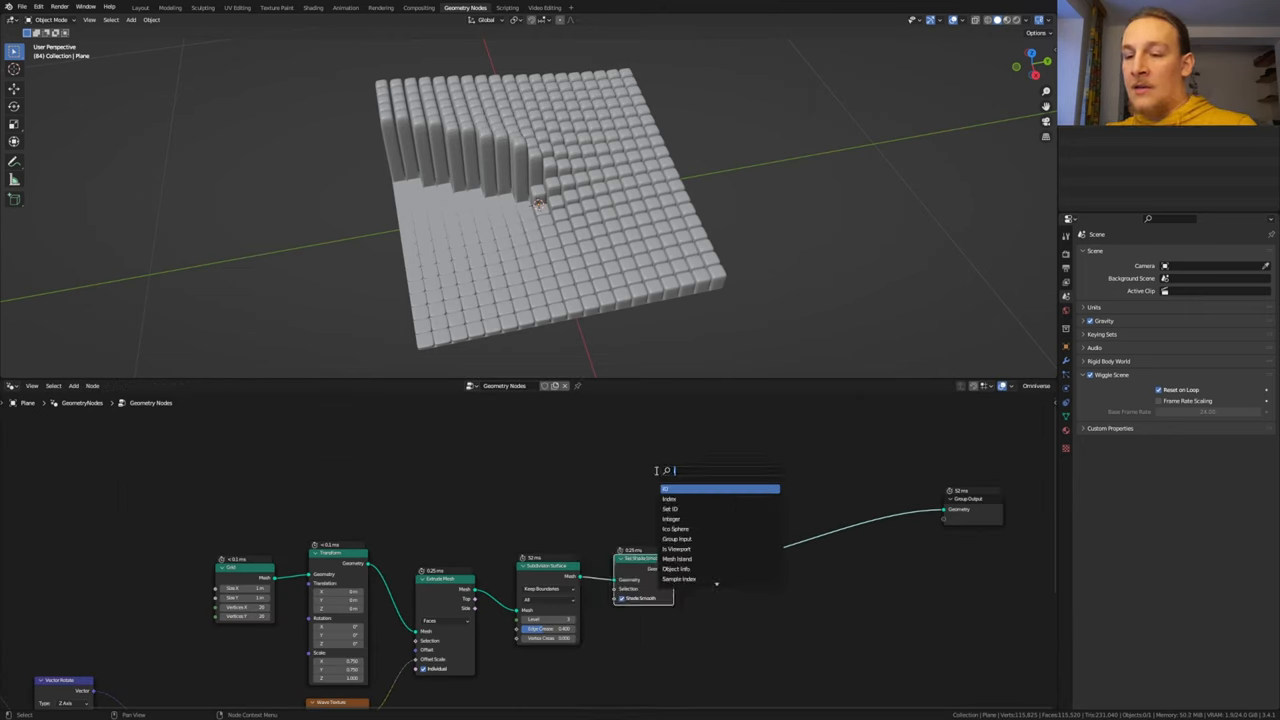
Instance the tile on a 3 m, 5×5 point grid and add a Set Material node
type("insta")
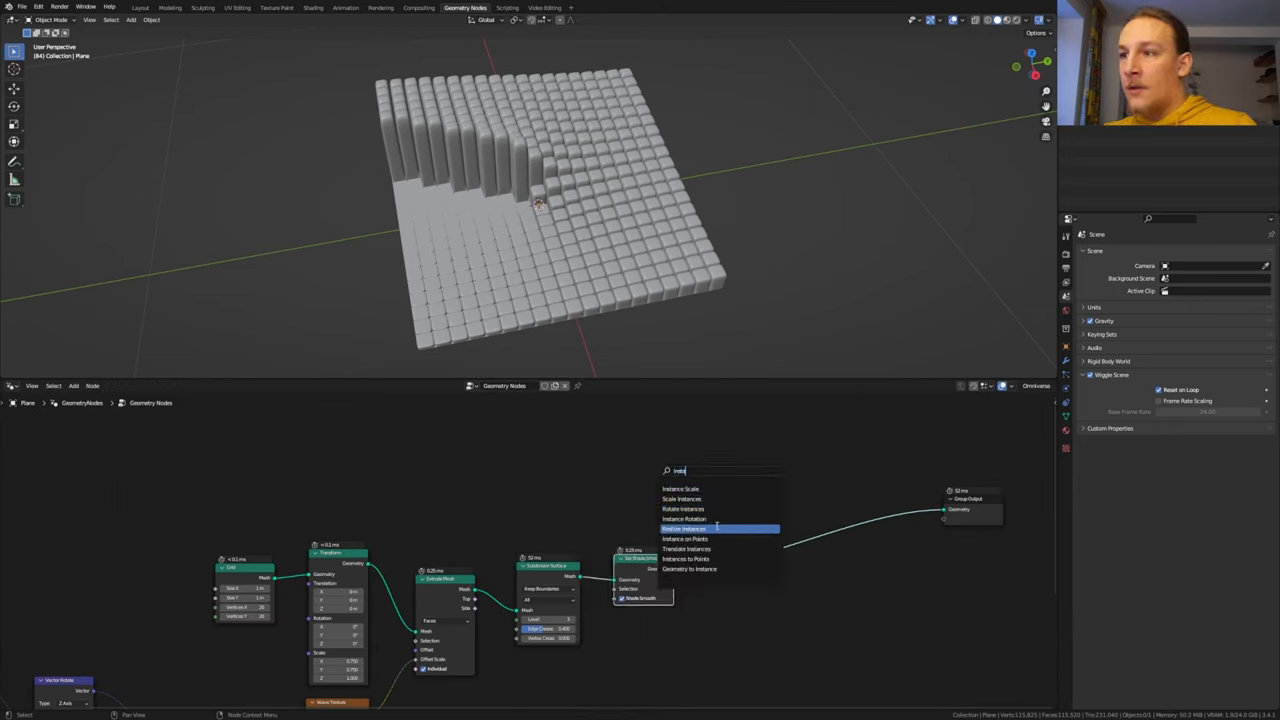
left_click(687, 539)
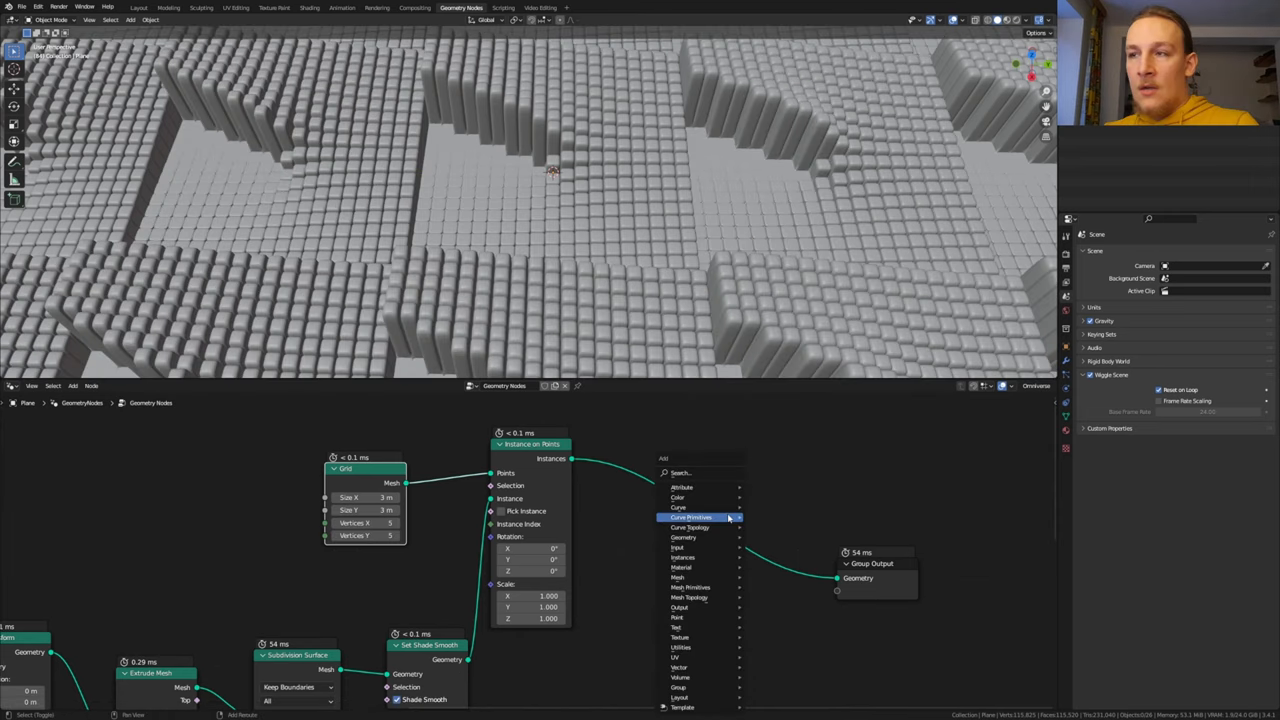
type("set")
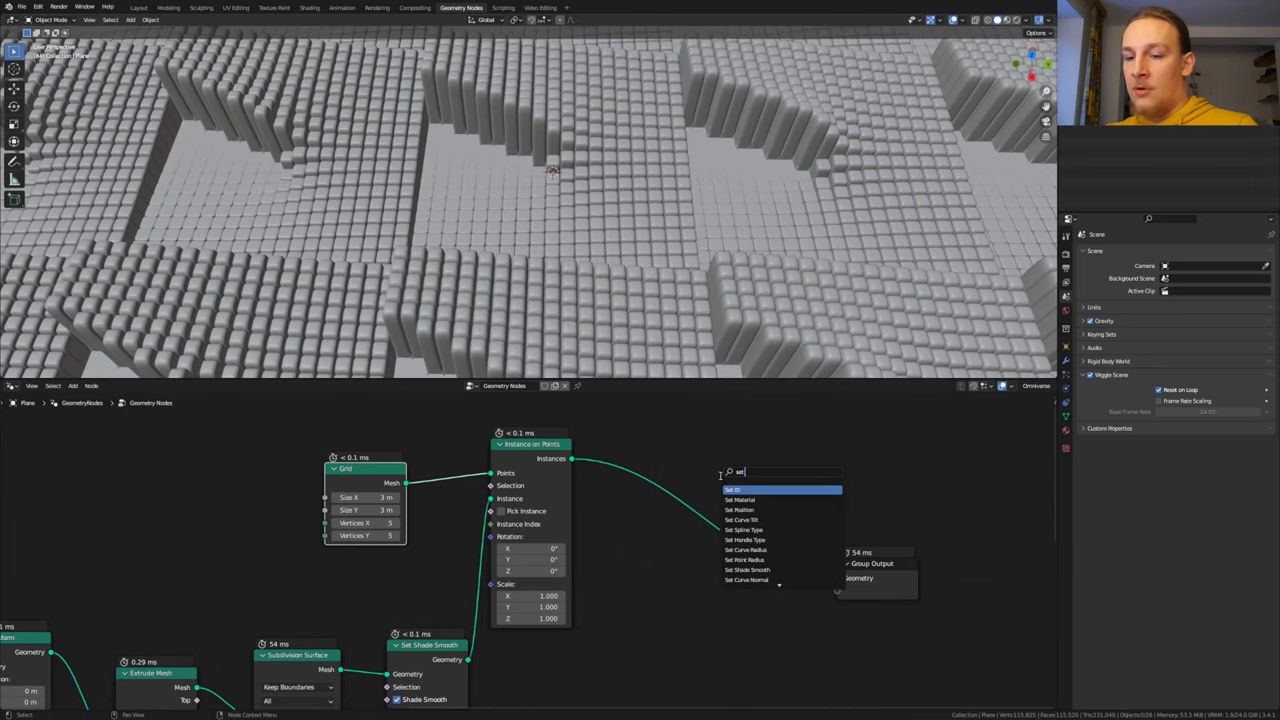
left_click(740, 499)
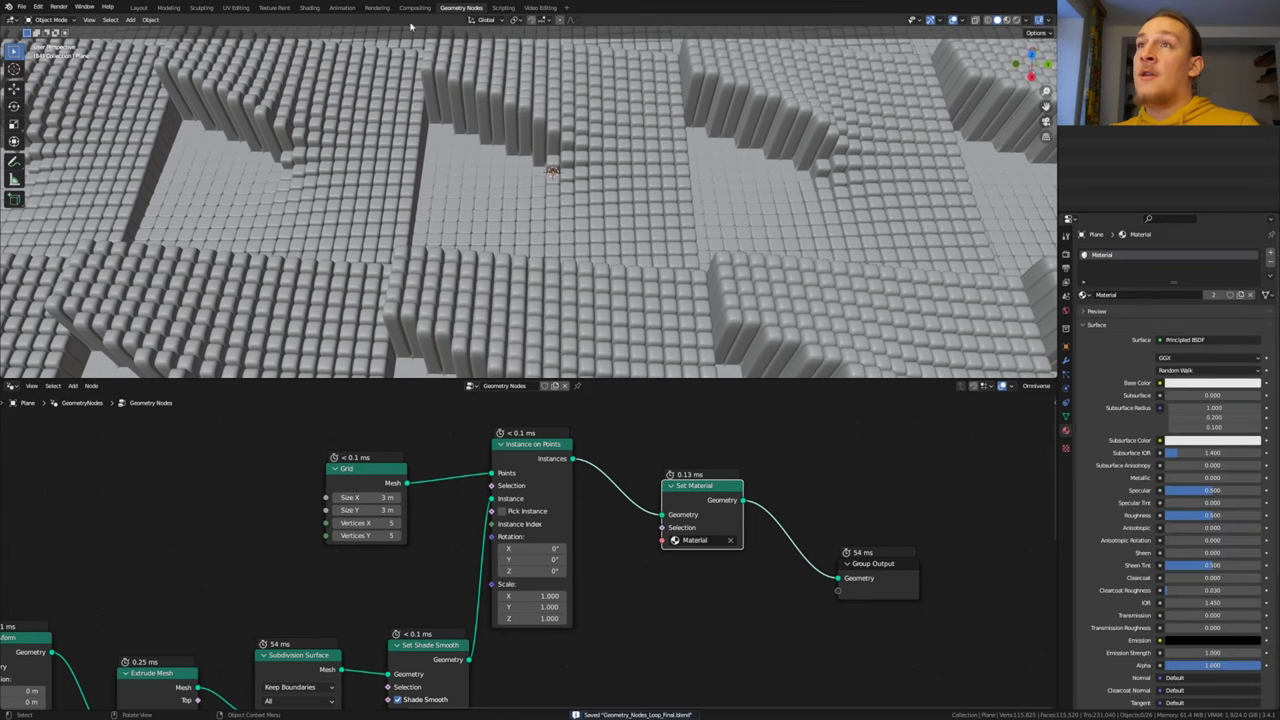
Switch to Eevee, adjust its effects, and light the world with studio_small_01_4k.exr
left_click(310, 8)
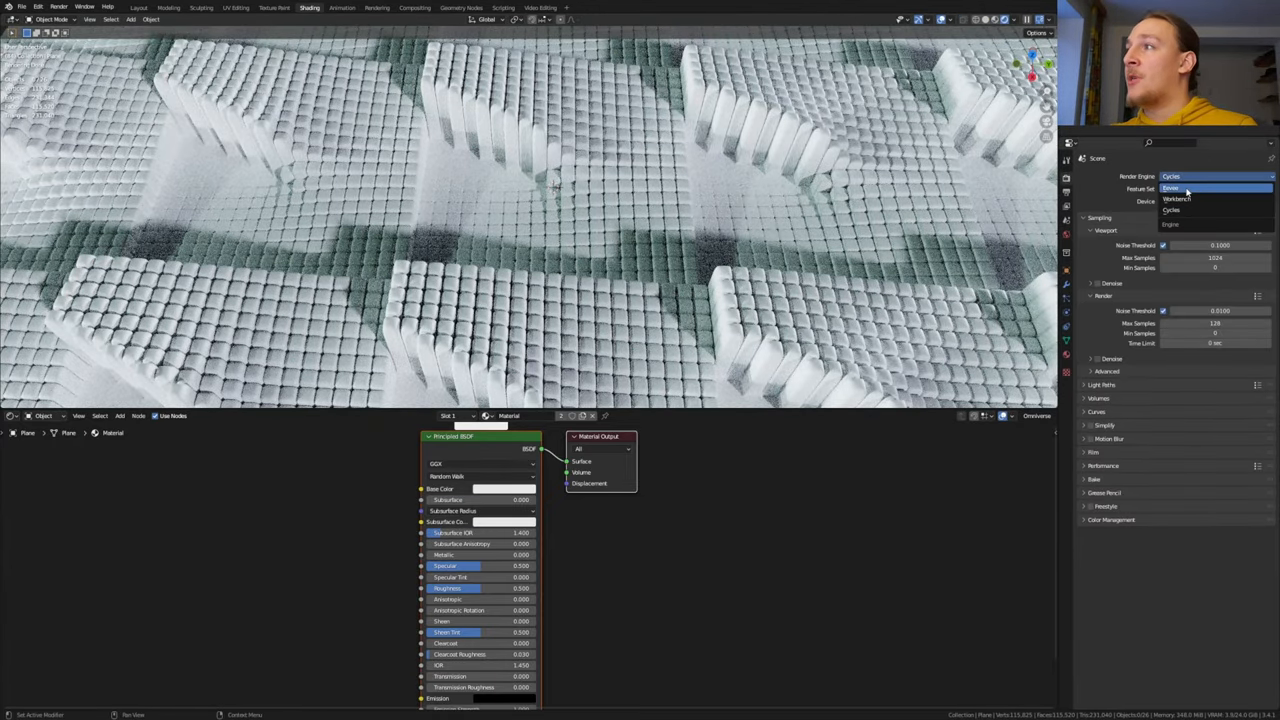
left_click(1178, 188)
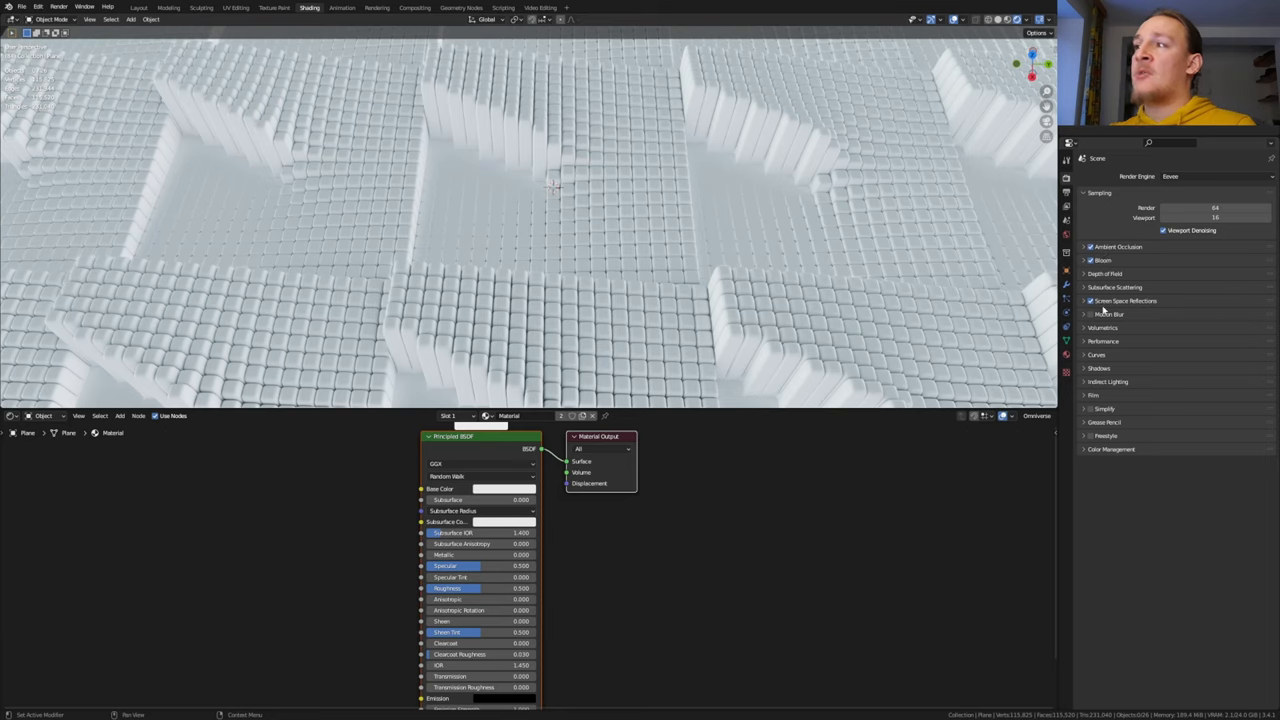
left_click(1066, 237)
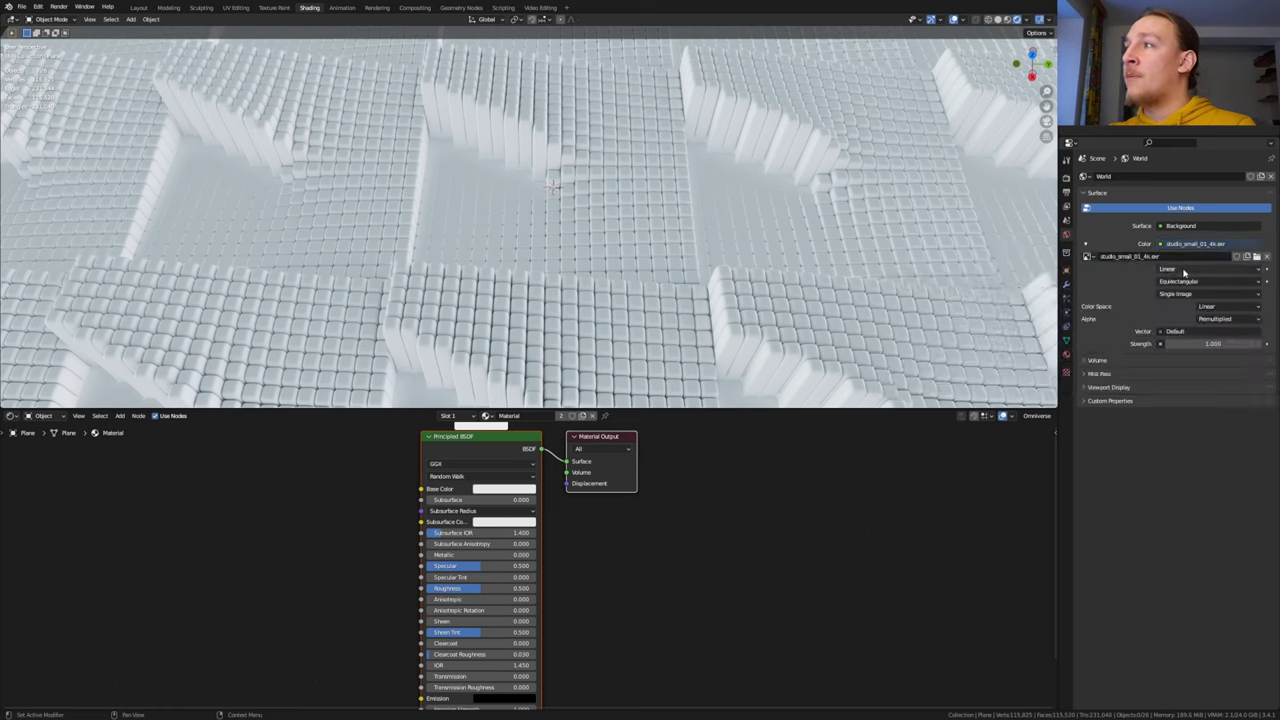
left_click(1250, 257)
type("no")
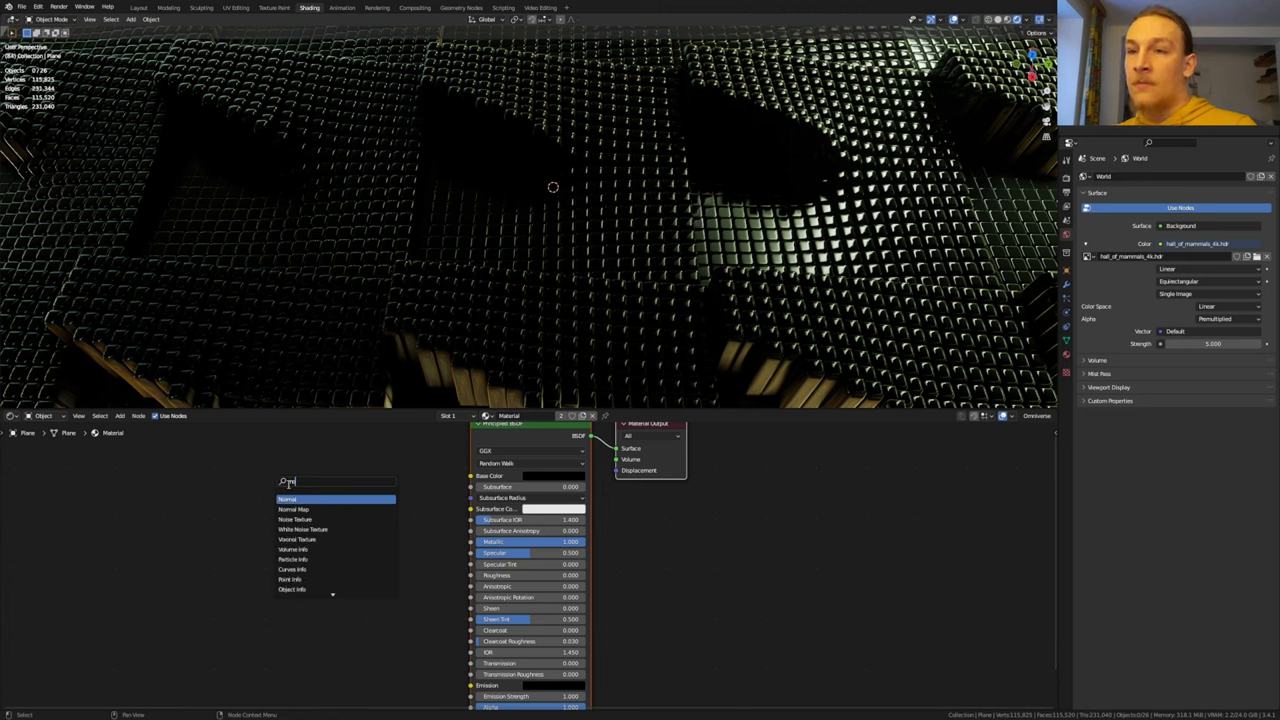
Insert a Bump node: Noise Color into Height, Bump Normal into the BSDF Normal
left_click(295, 519)
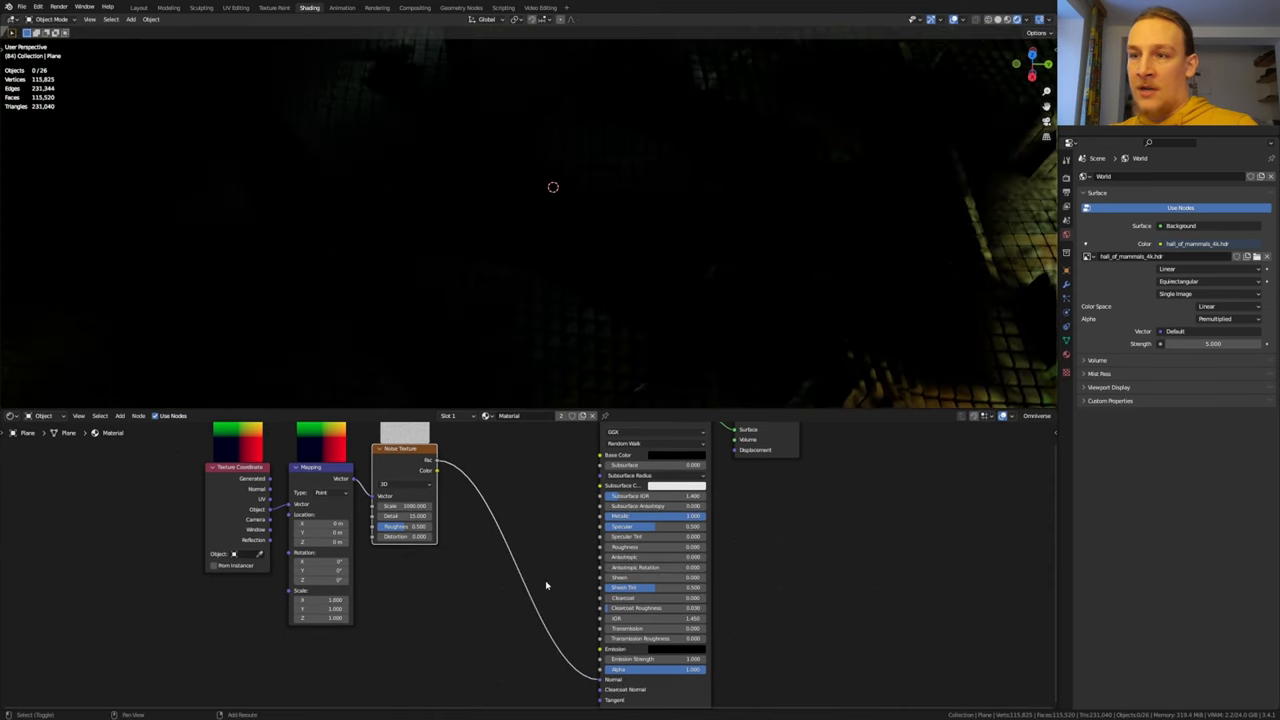
type("bu")
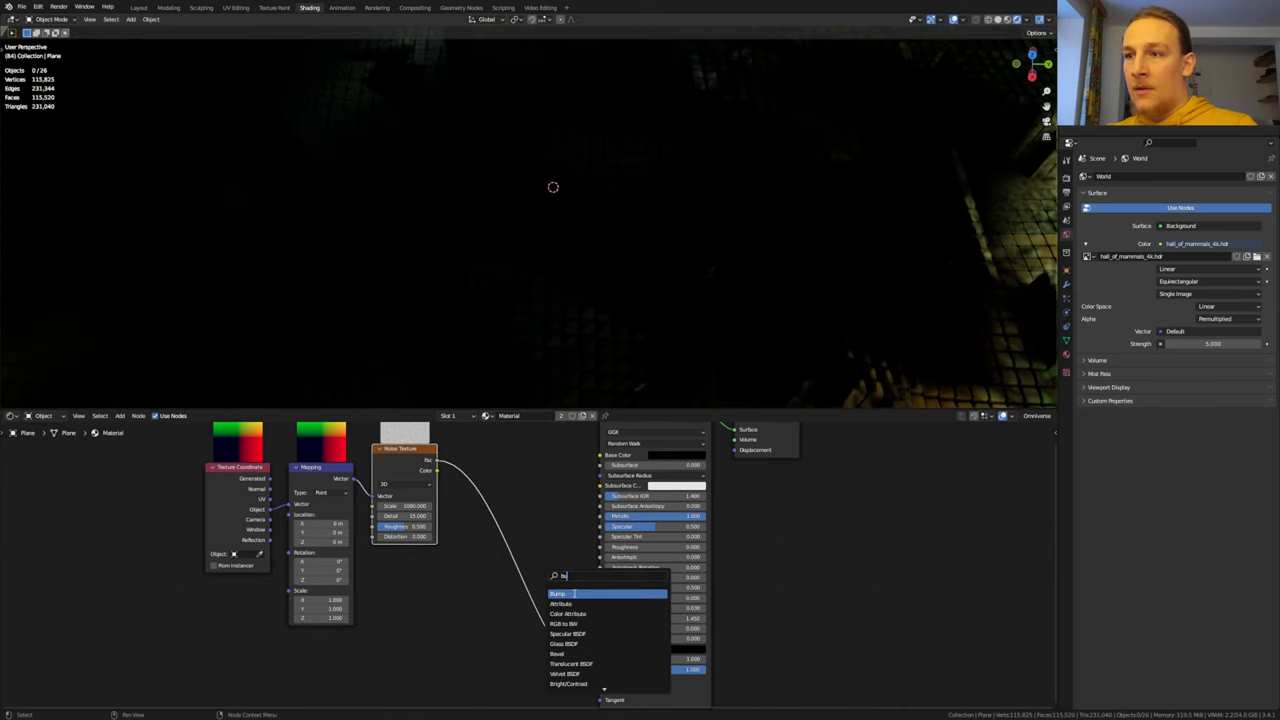
left_click(560, 593)
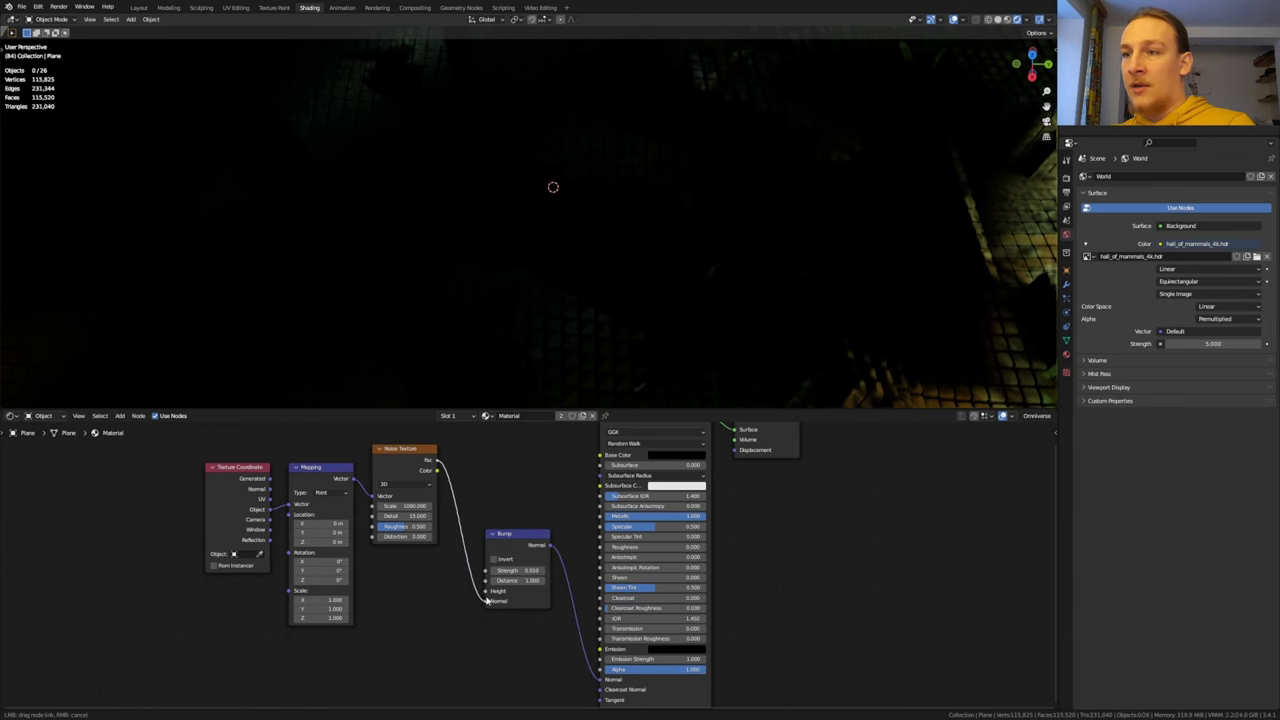
left_click(140, 7)
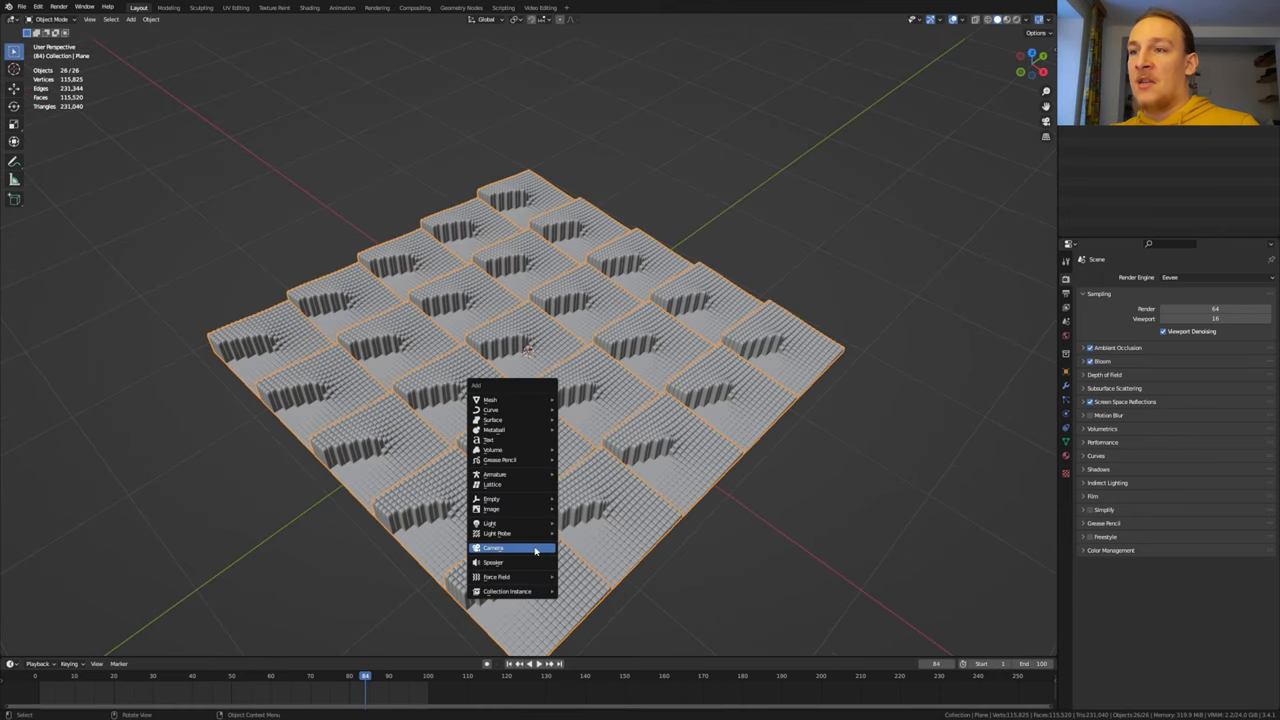
Add a camera framing the tiles with depth of field on the Plane at f-stop 0.8
left_click(495, 542)
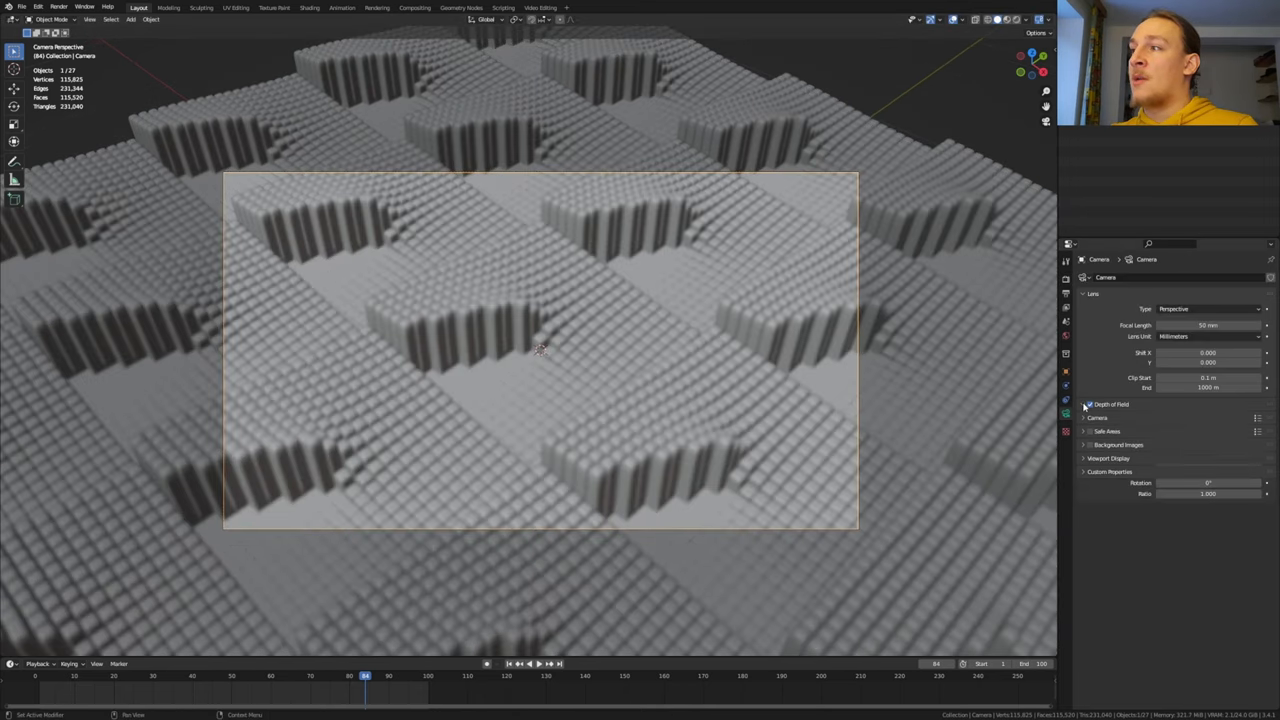
left_click(1087, 404)
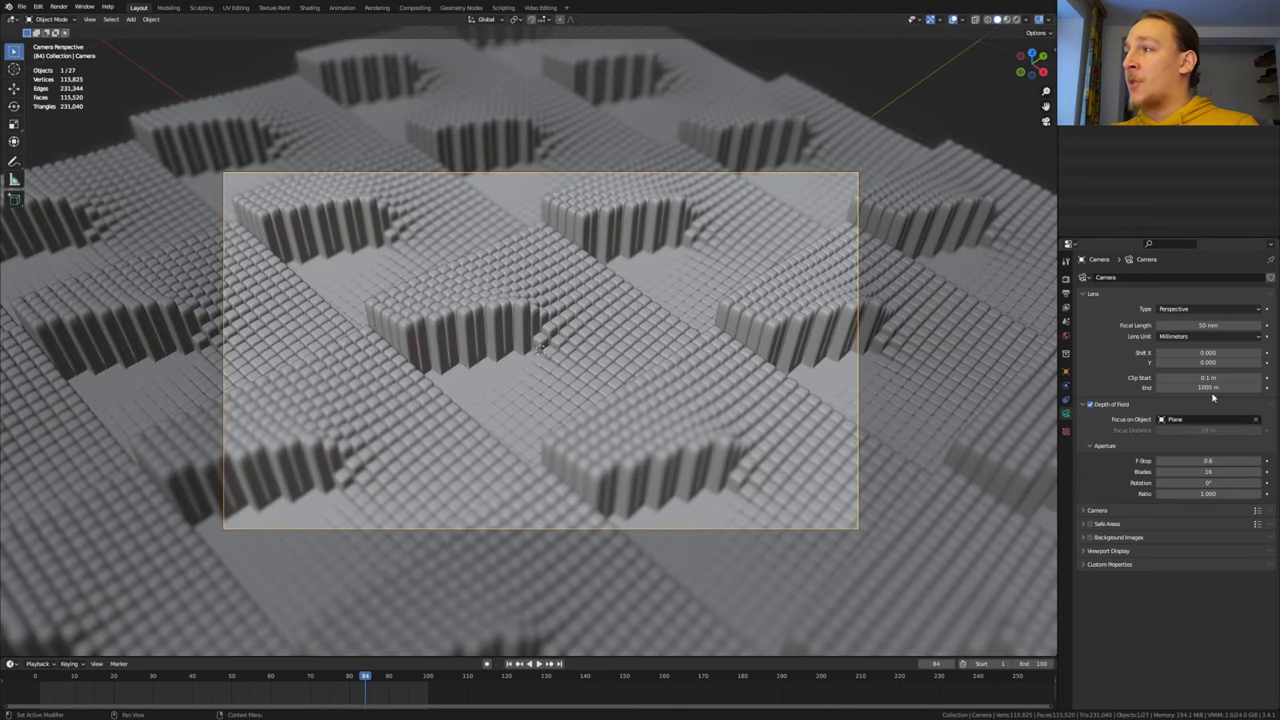
left_click(1207, 324)
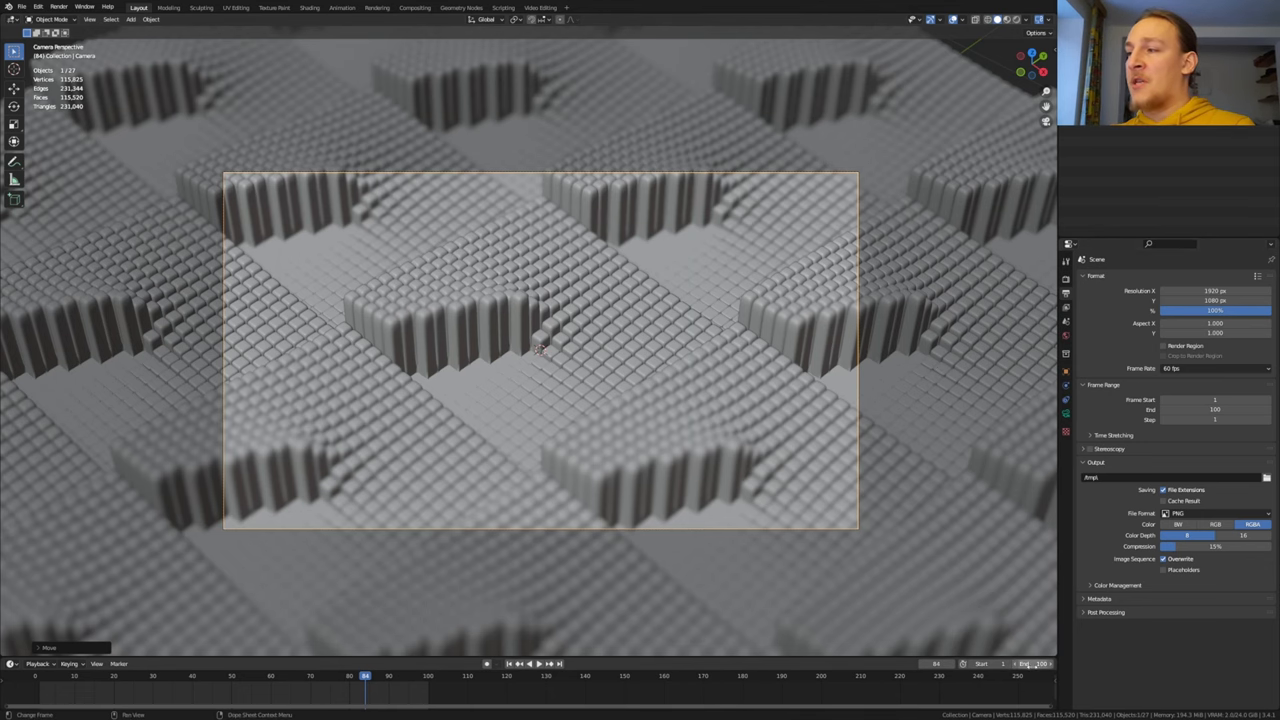
Set 60 fps, end frame 100, revisit the nodes, and apply Filmic Very High Contrast
left_click(466, 7)
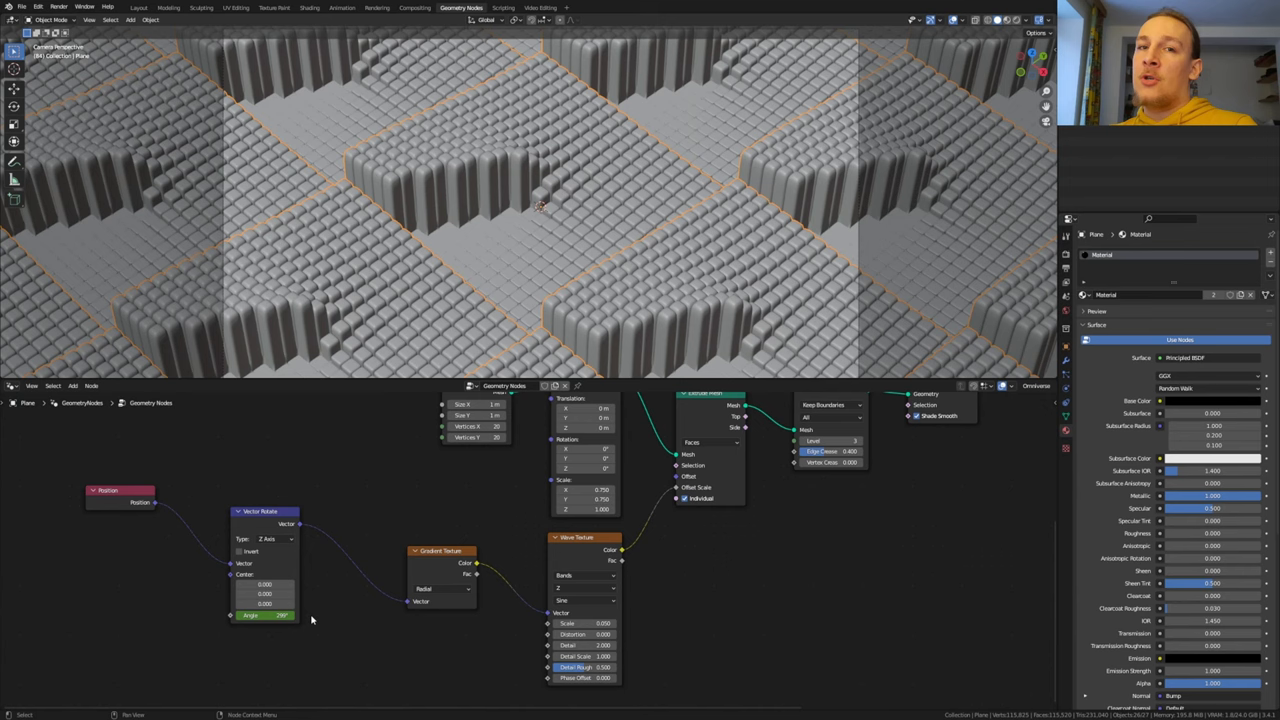
mouse_move(287, 564)
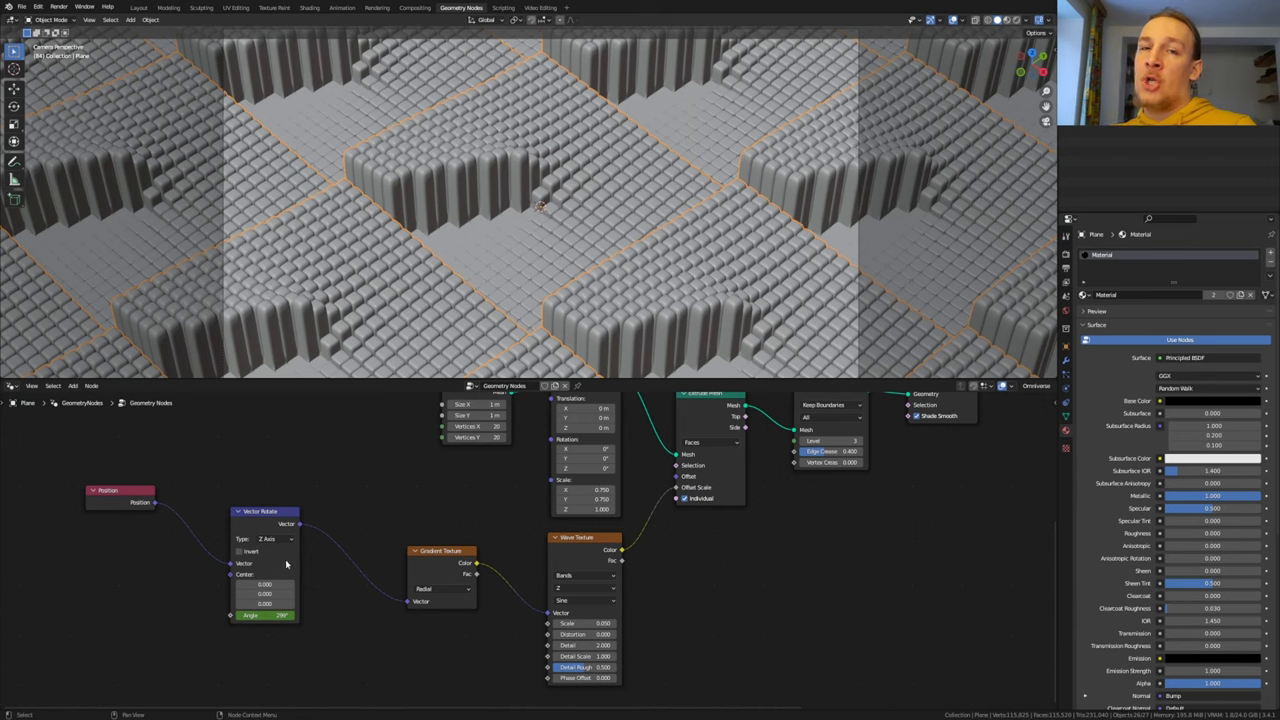
mouse_move(276, 571)
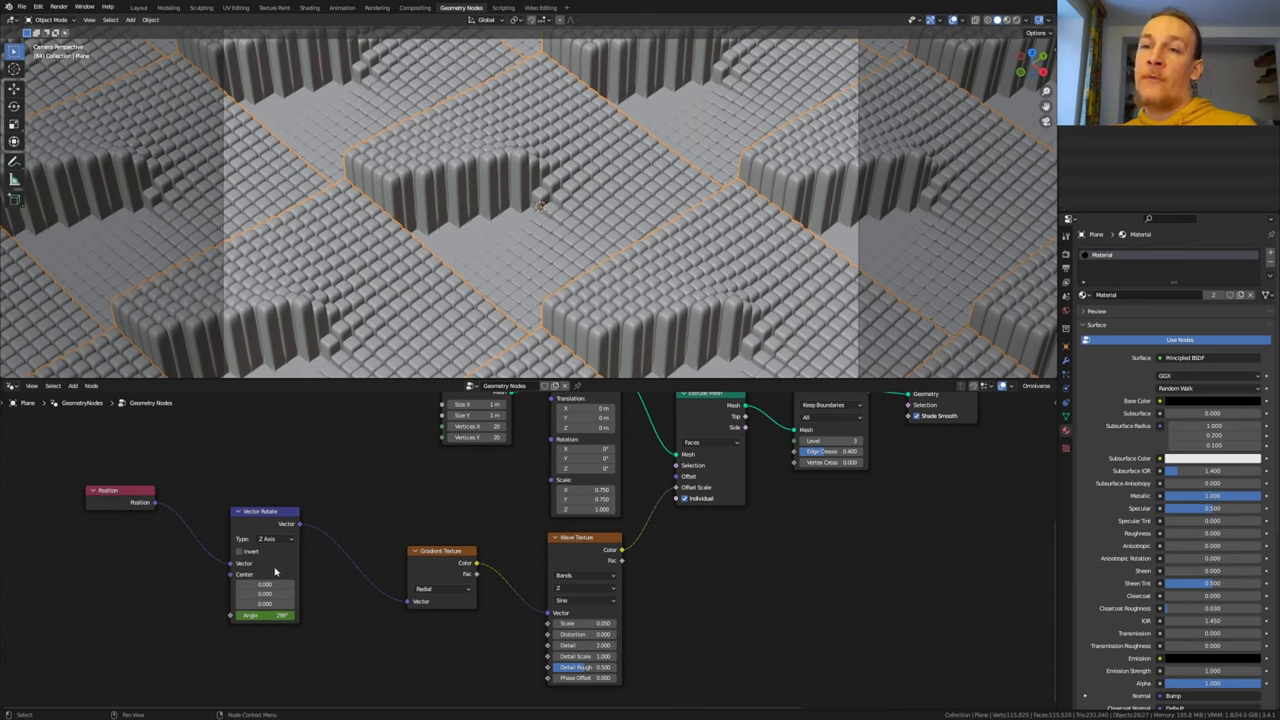
mouse_move(285, 559)
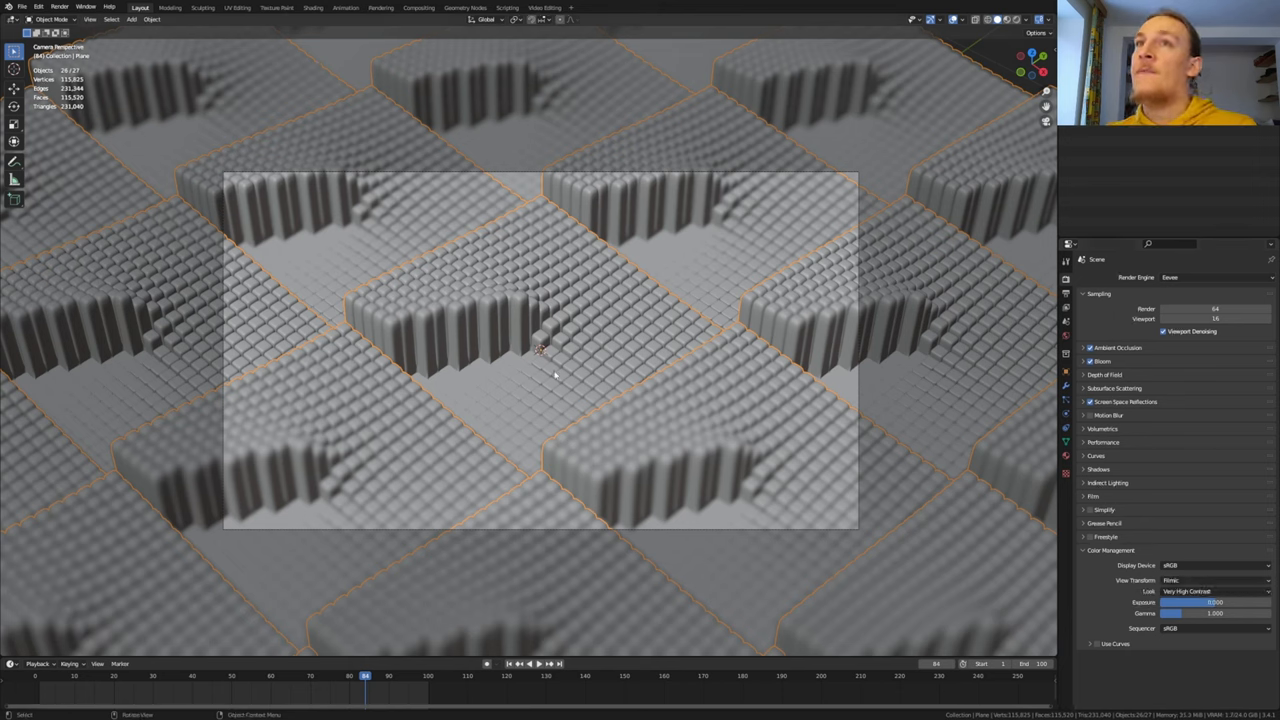
Output frames as 100%-quality JPEGs to the Rendered_Images_02 folder
left_click(61, 10)
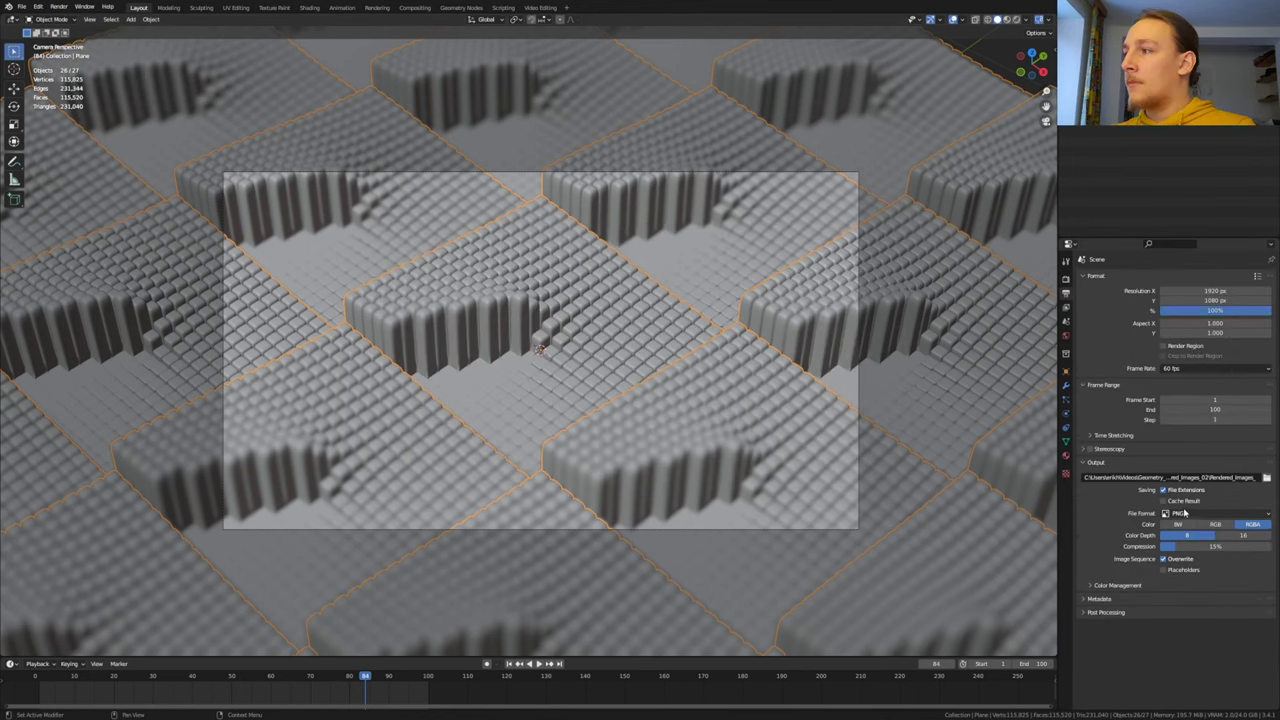
left_click(1200, 516)
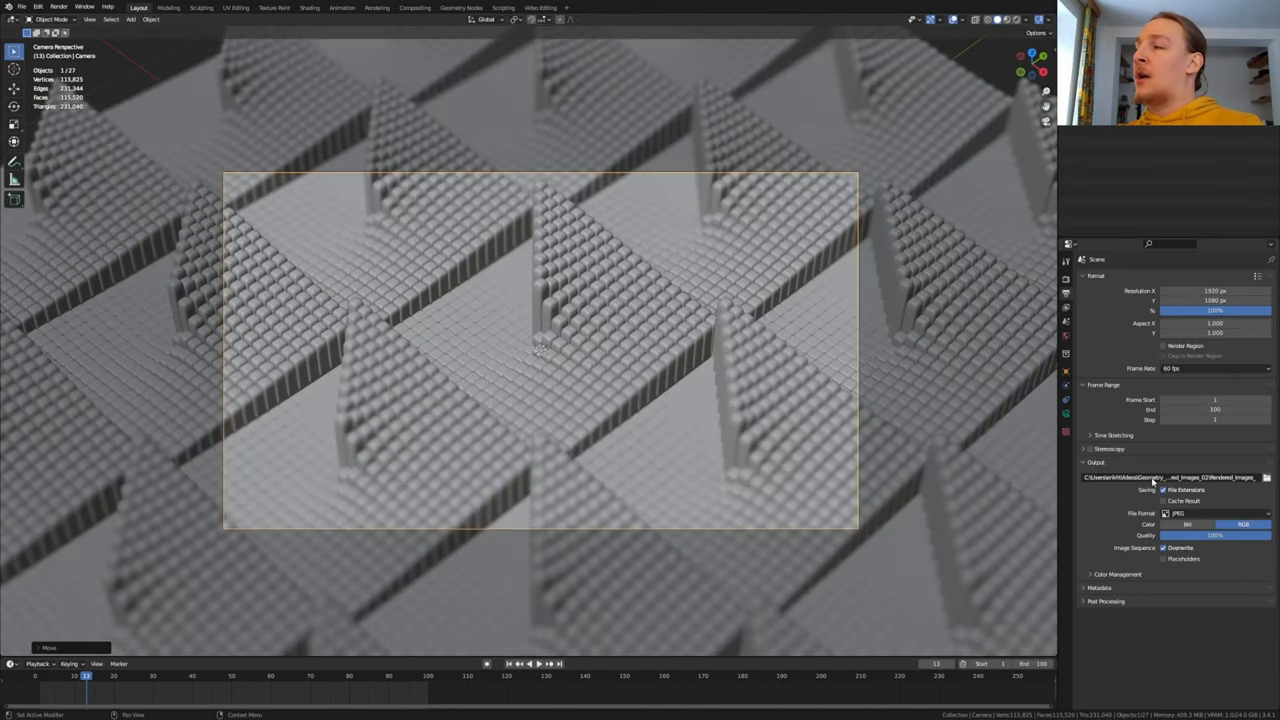
mouse_move(1170, 477)
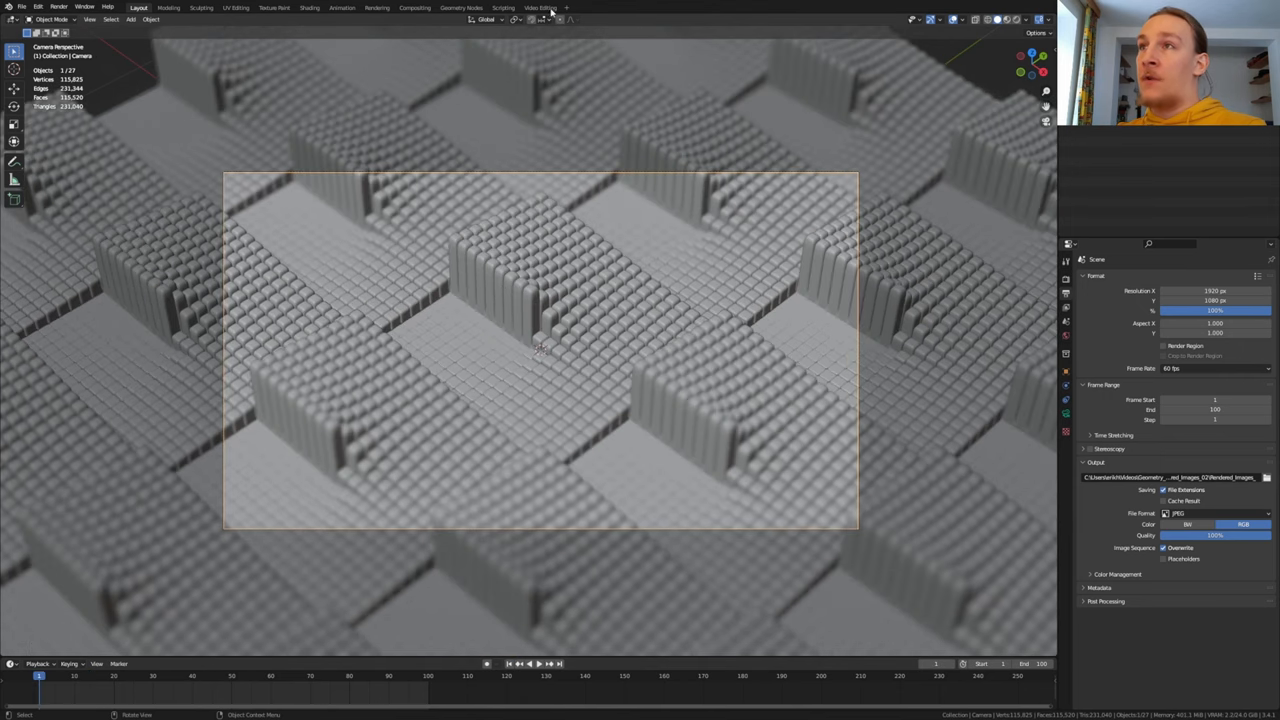
In the Video Editing workspace, output FFmpeg video as MPEG-4 with H.264
left_click(547, 8)
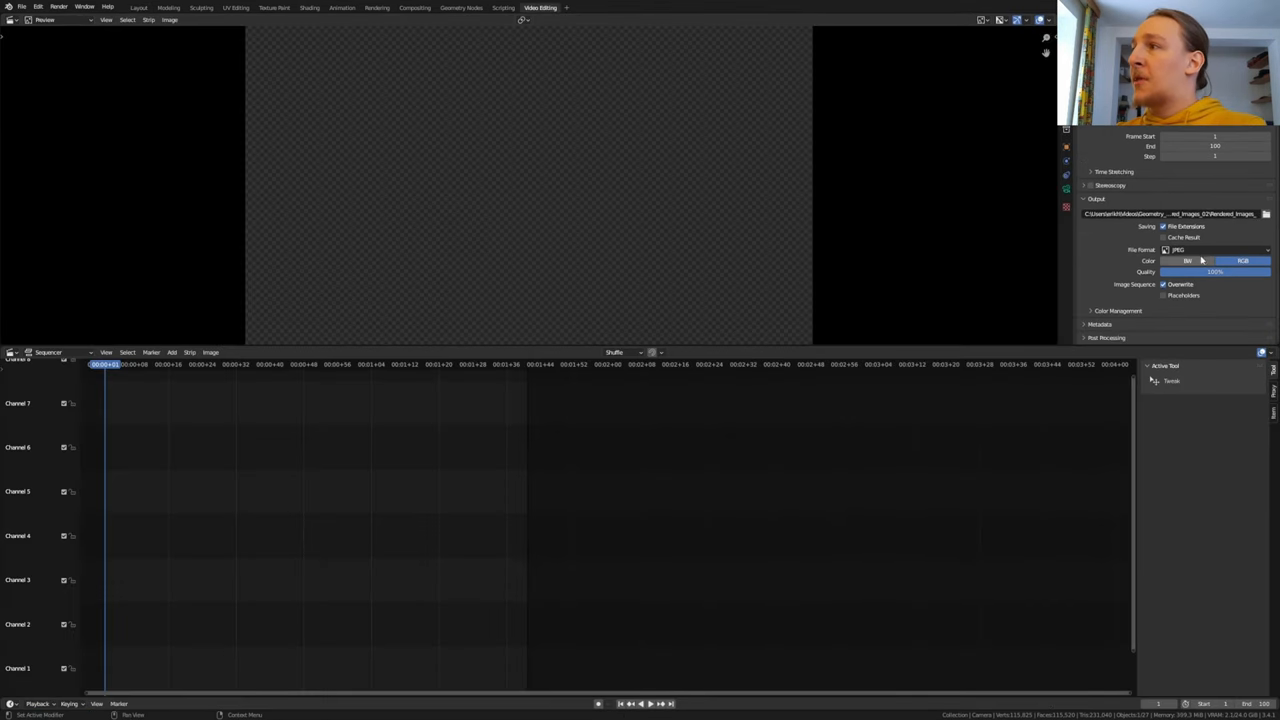
left_click(1215, 249)
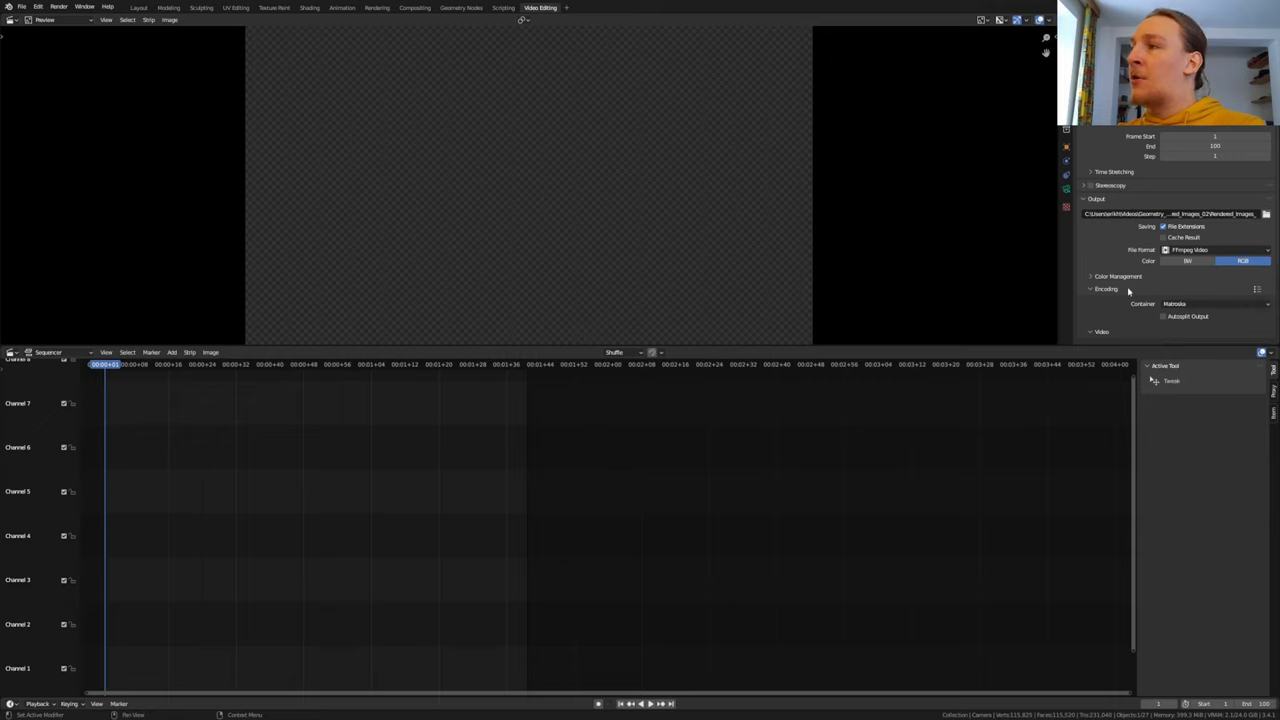
left_click(1215, 303)
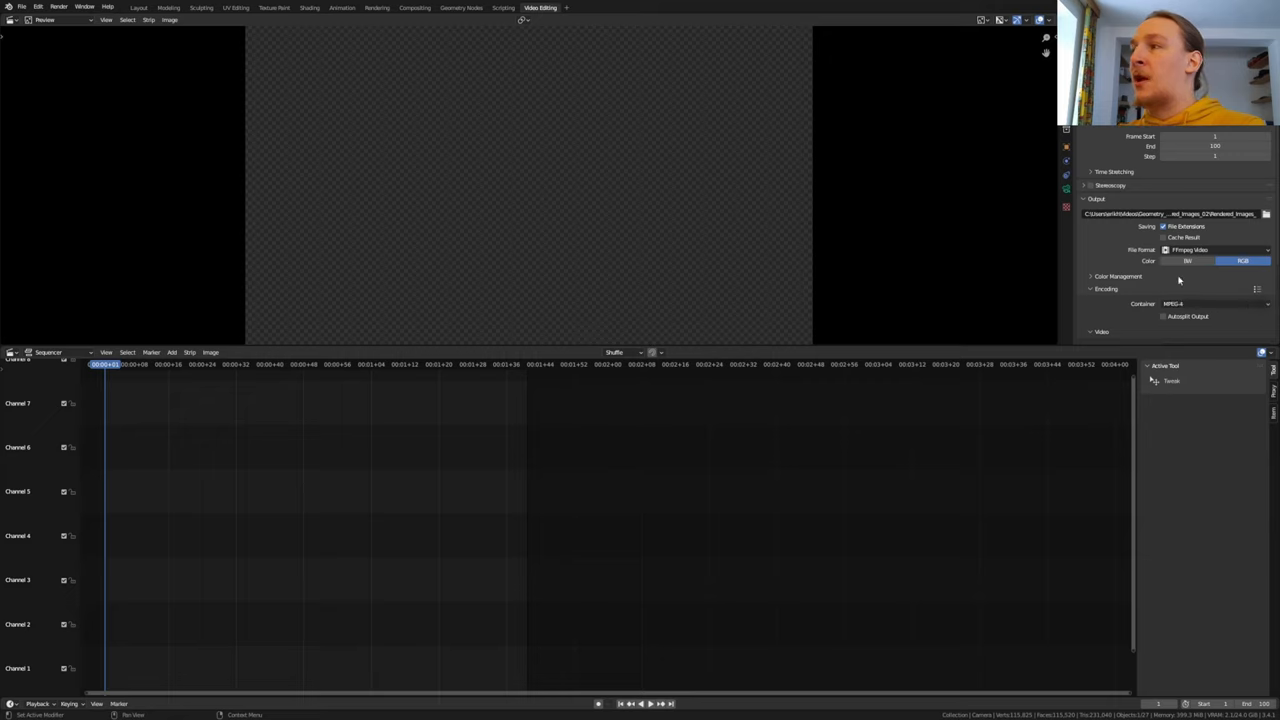
left_click(1215, 299)
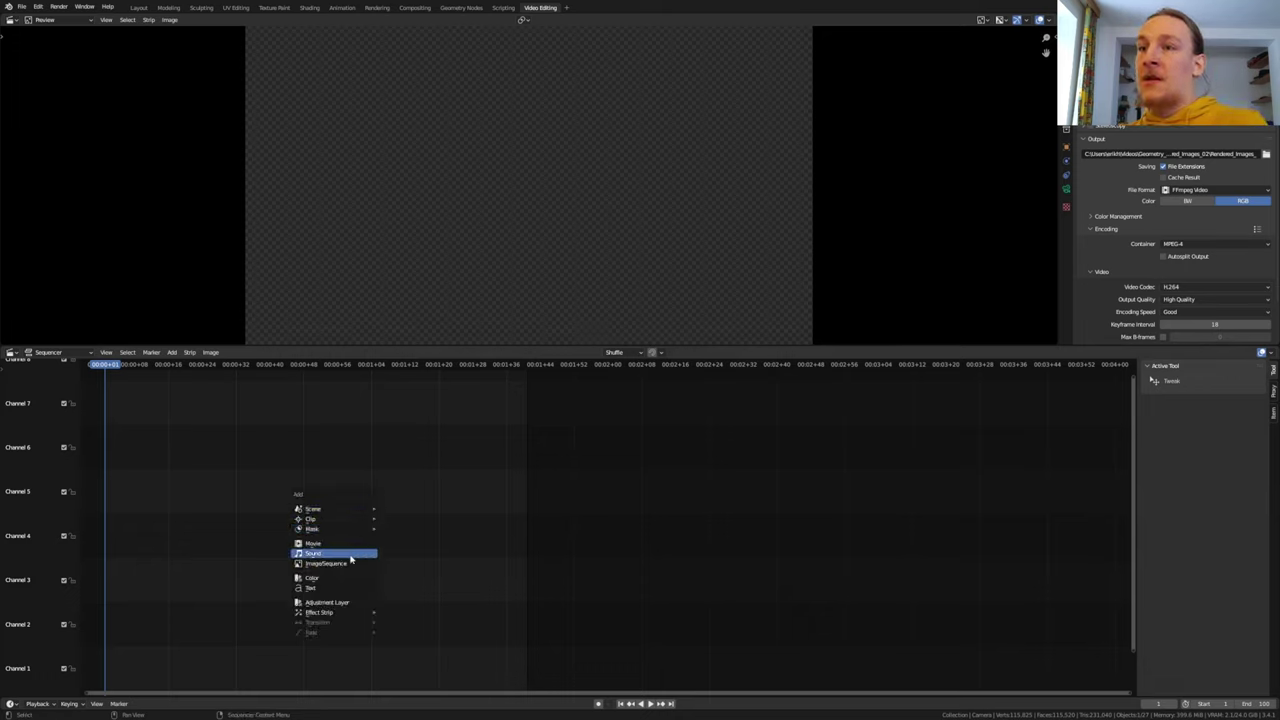
Add the rendered JPEG frames from Rendered_Images_02 as an image strip
left_click(326, 565)
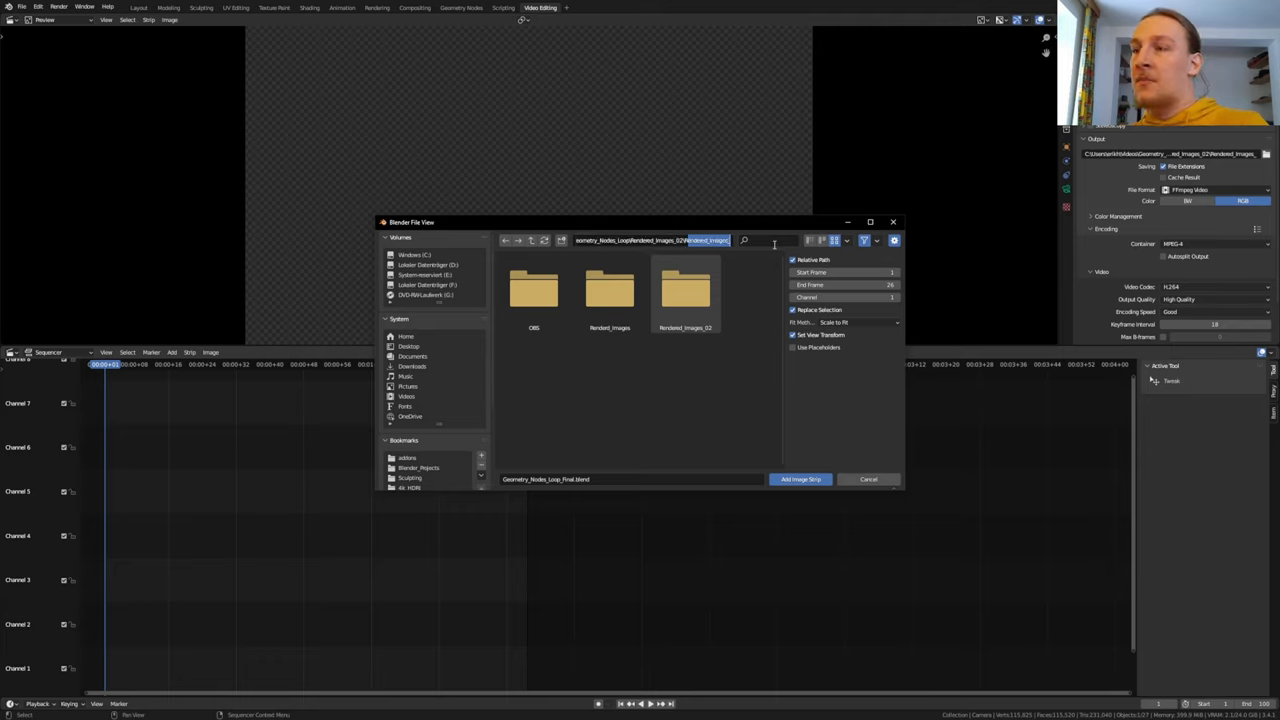
double_click(683, 290)
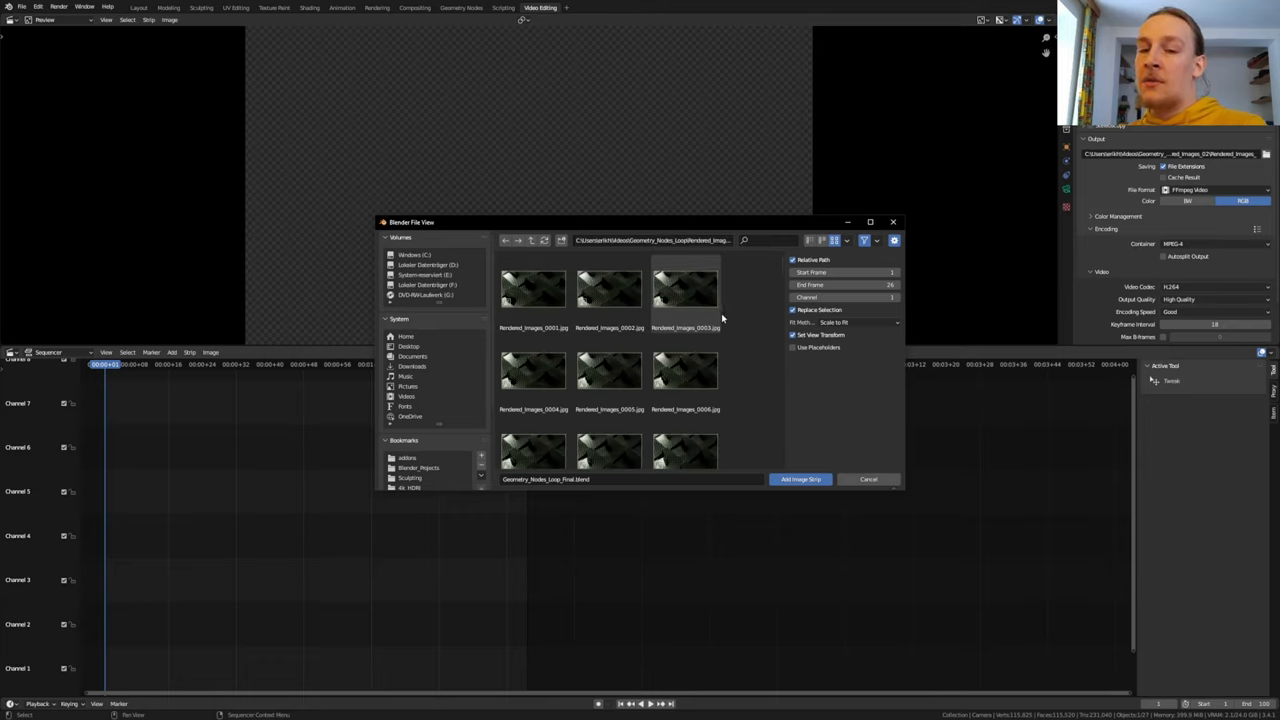
left_click(800, 479)
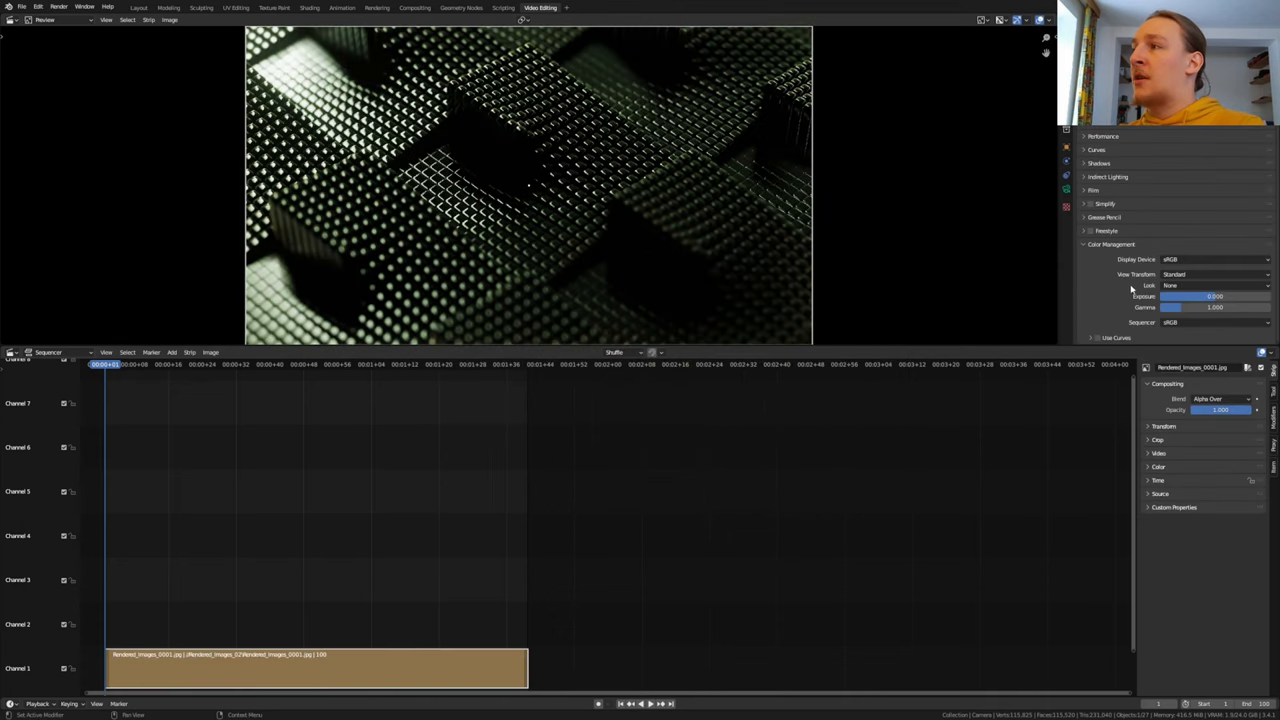
mouse_move(1130, 294)
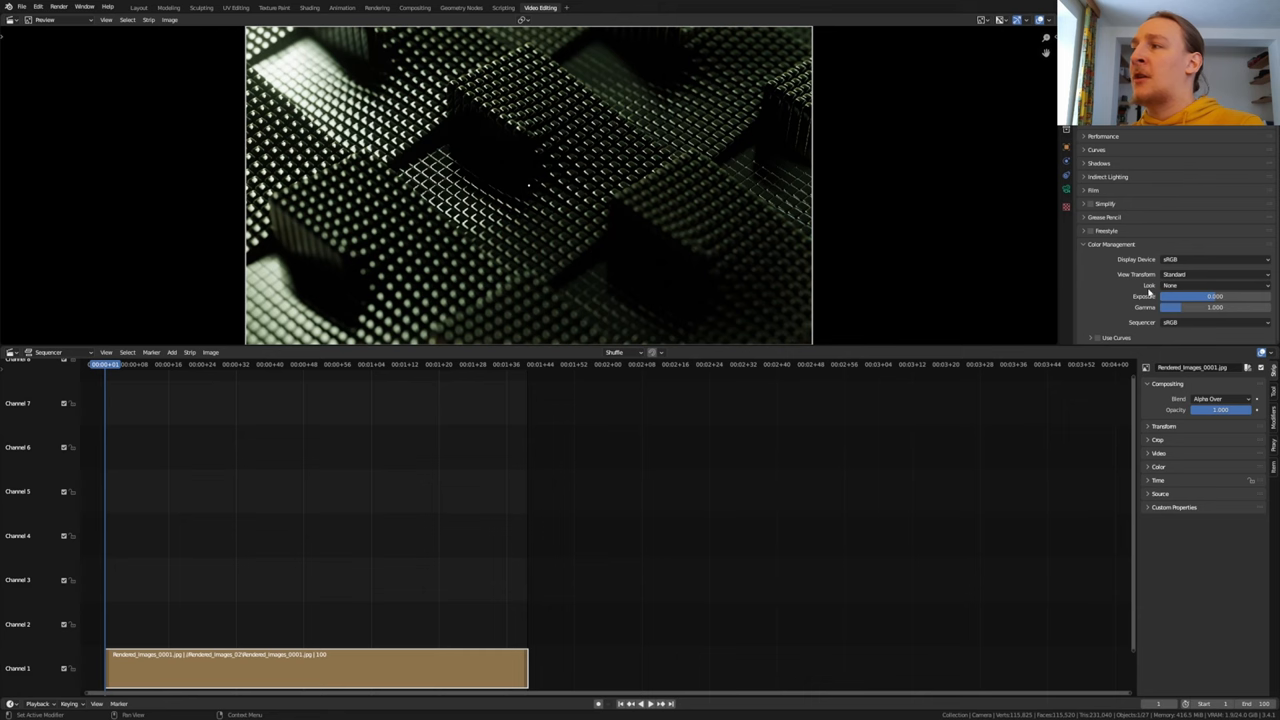